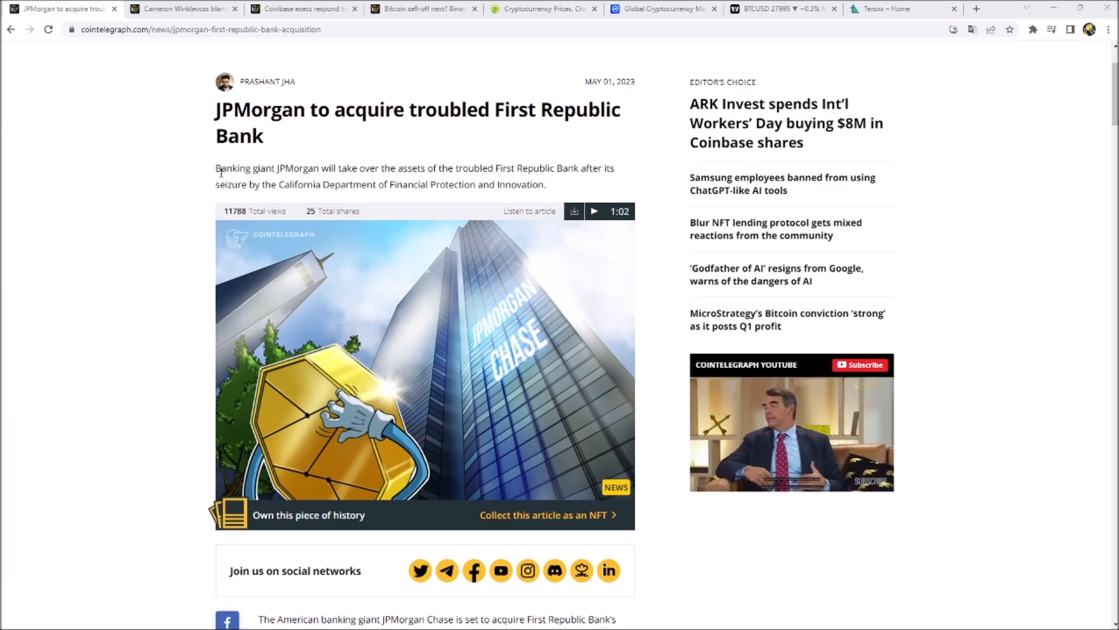
{"action": "mouse_move", "coordinate": [338, 139]}
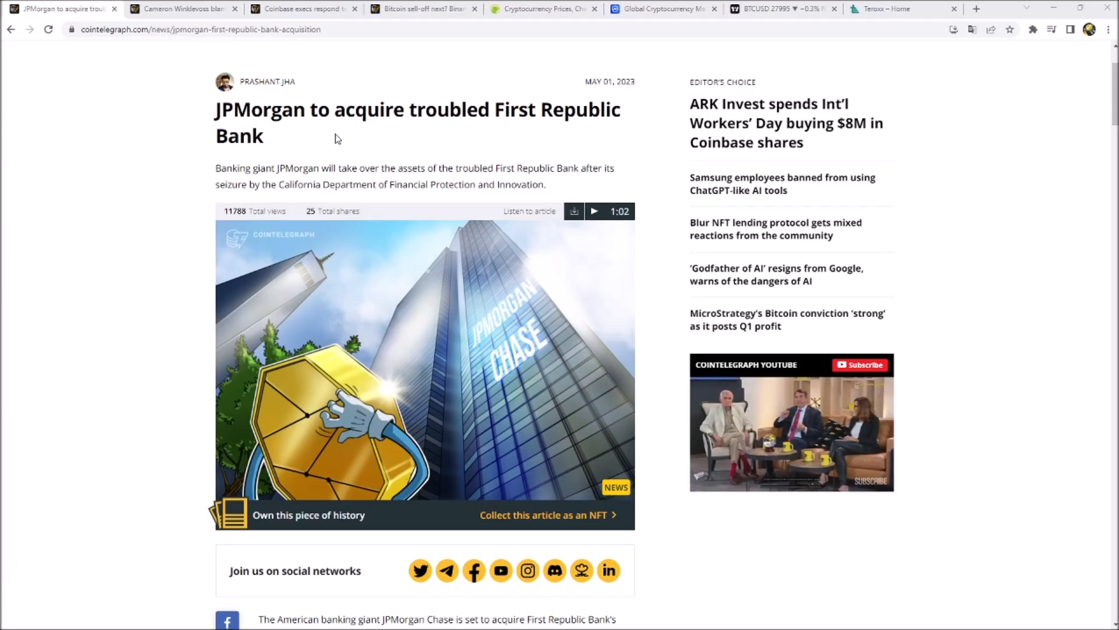
- Read further down the current Cointelegraph article, clearing the highlight on the bank assets sentence
{"action": "scroll", "scroll_direction": "down", "scroll_amount": 3}
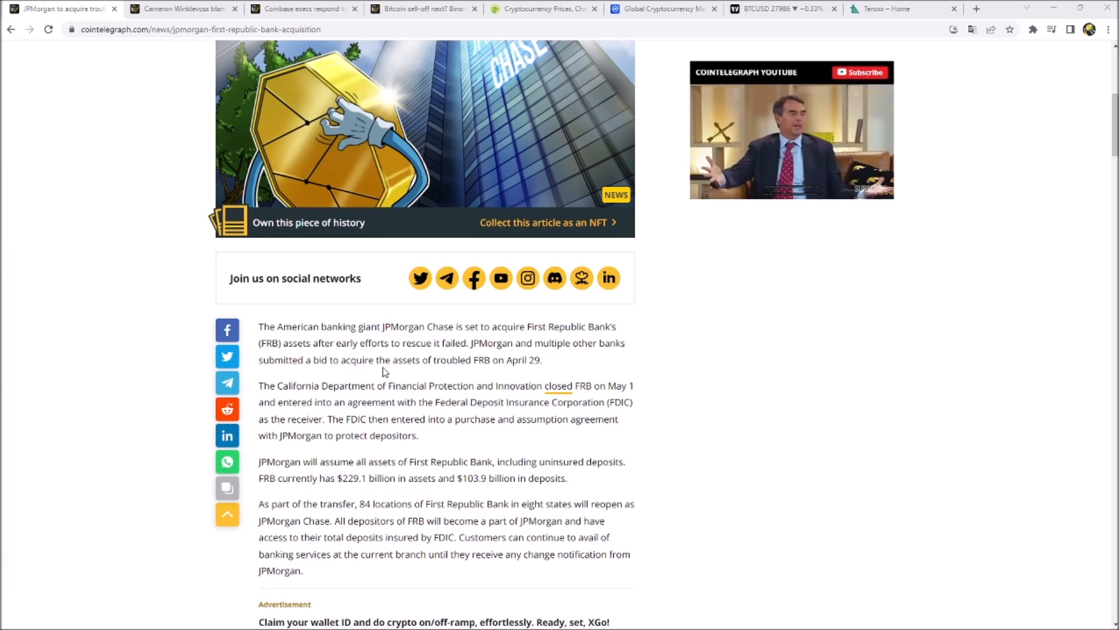
{"action": "scroll", "scroll_direction": "down", "scroll_amount": 3}
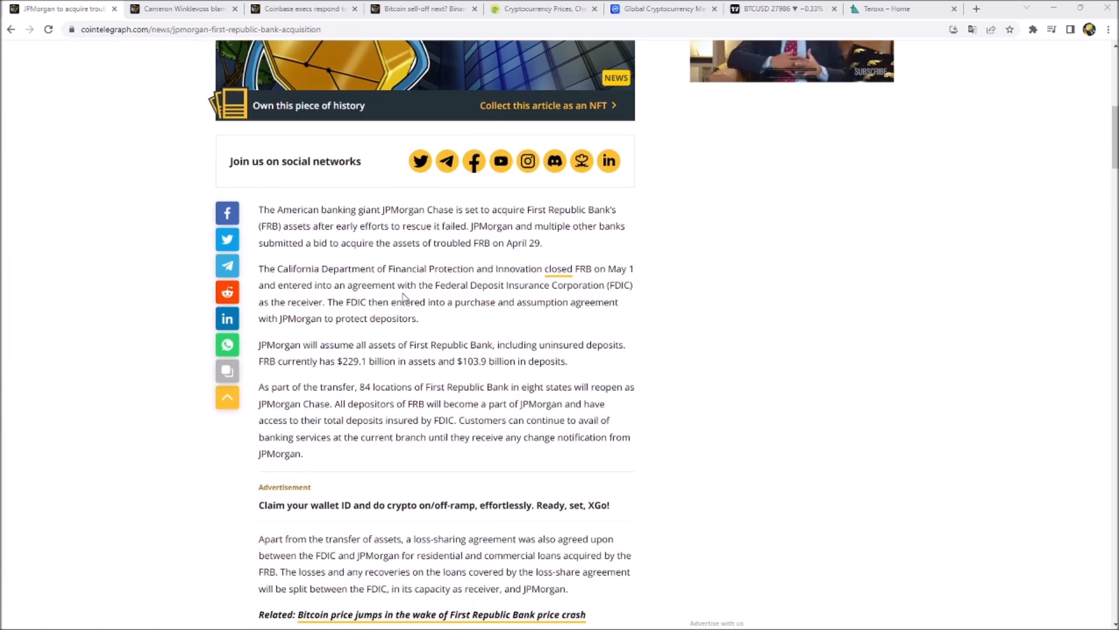
{"action": "scroll", "scroll_direction": "down", "scroll_amount": 3}
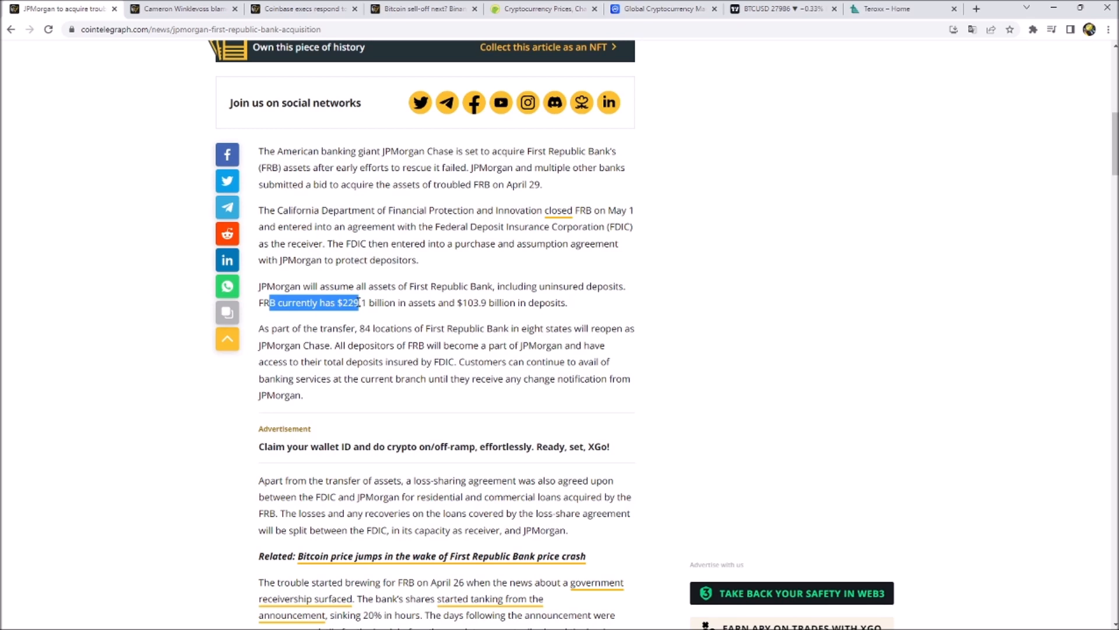
{"action": "left_click", "coordinate": [470, 303]}
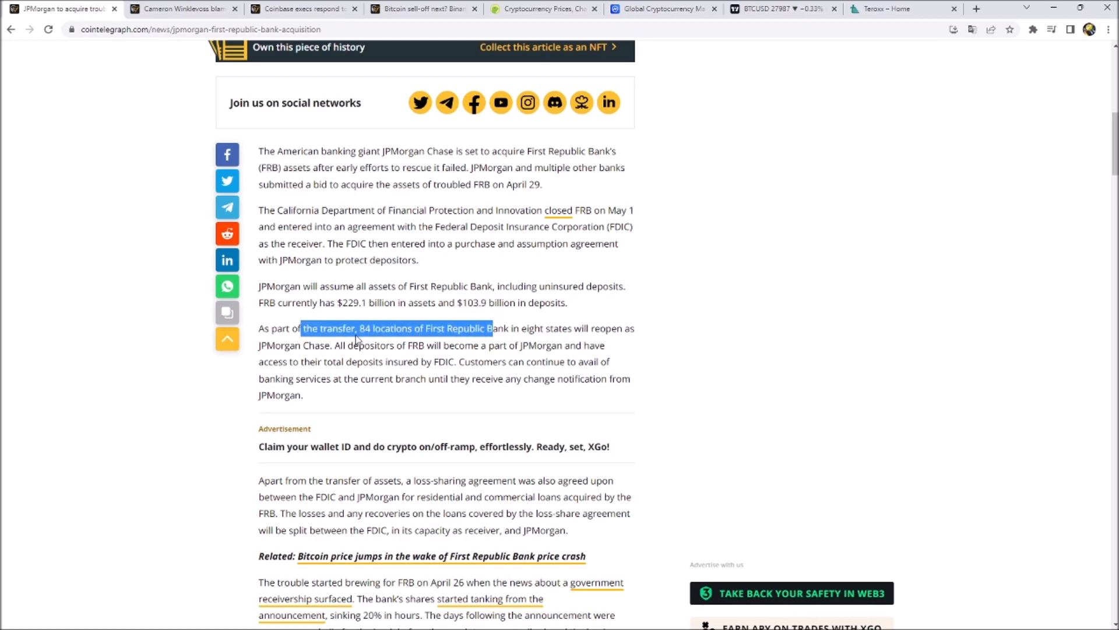
{"action": "scroll", "scroll_direction": "down", "scroll_amount": 3}
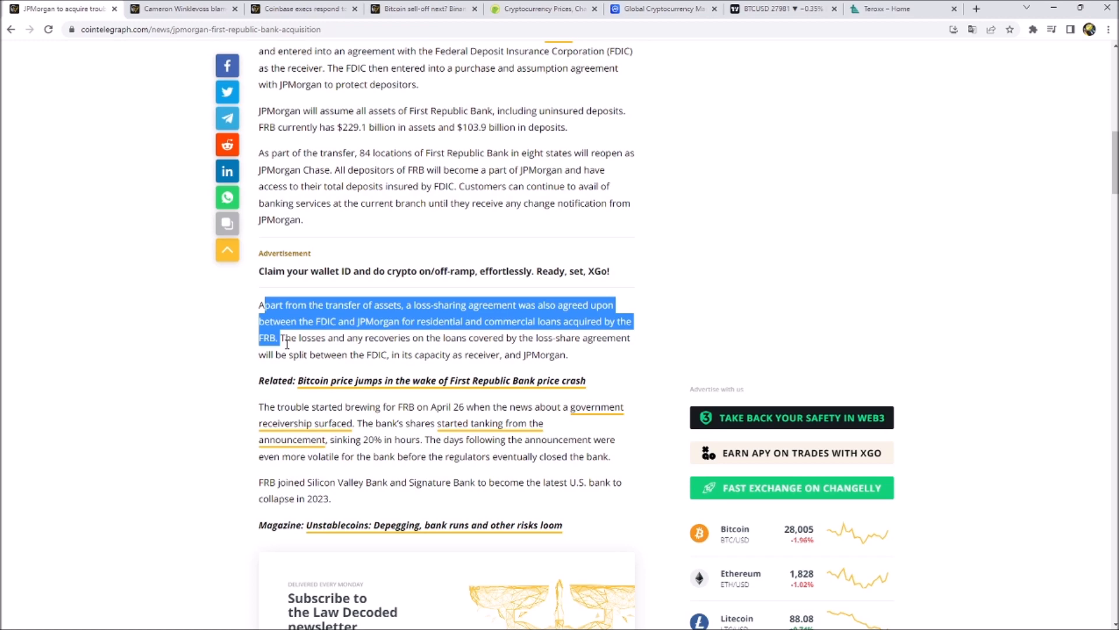
{"action": "scroll", "scroll_direction": "up", "scroll_amount": 3}
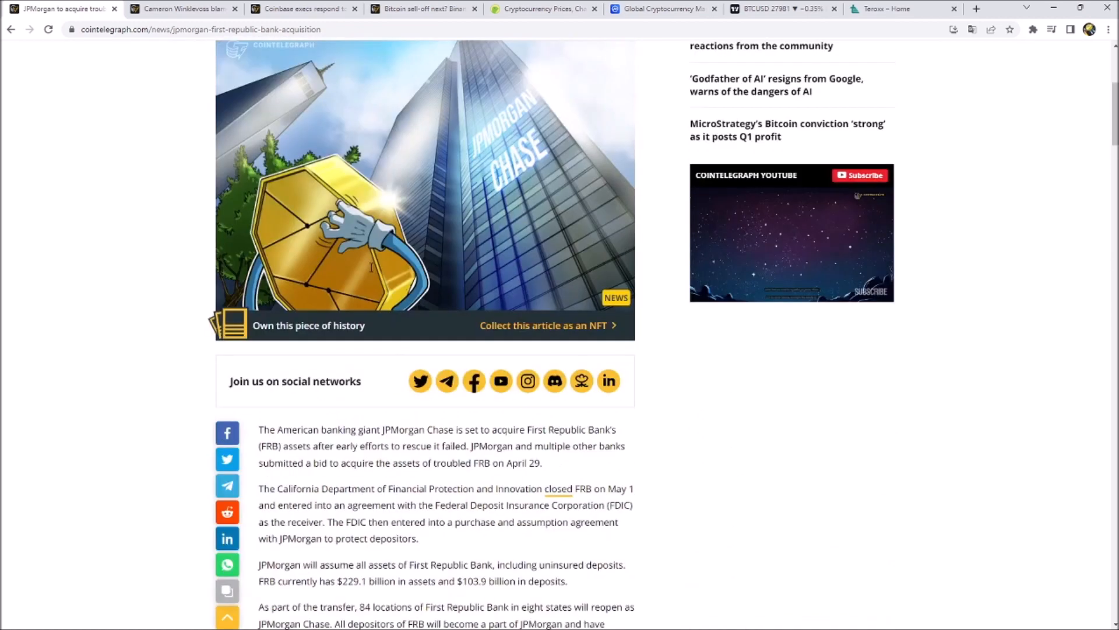
{"action": "scroll", "scroll_direction": "up", "scroll_amount": 3}
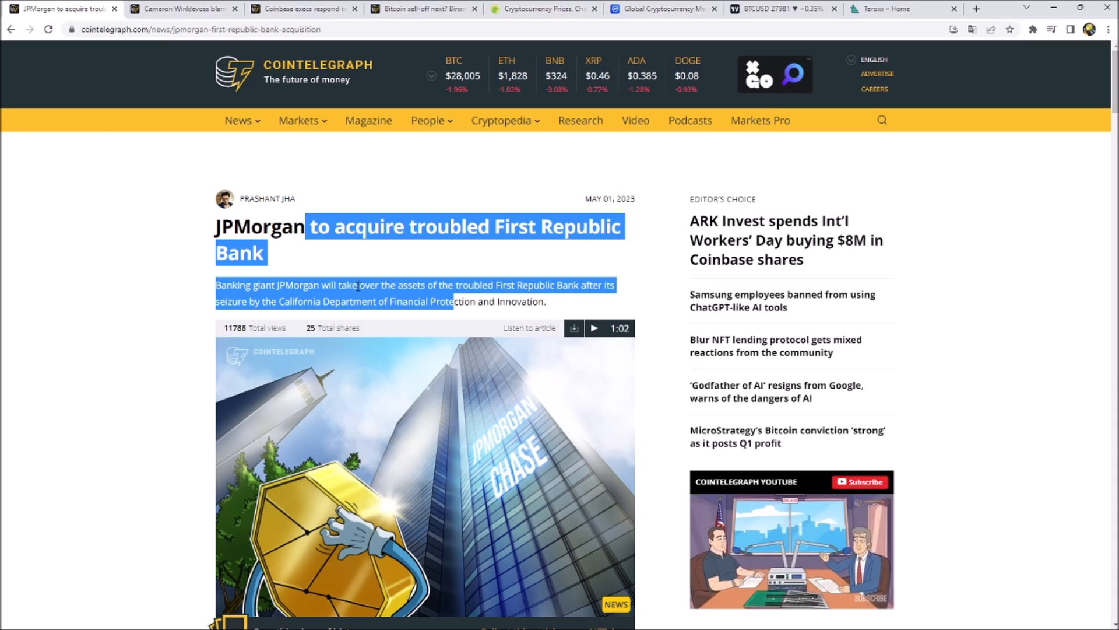
- Move to the Cameron Winklevoss double-standards article and read through the tweet and following paragraphs
{"action": "left_click", "coordinate": [182, 8]}
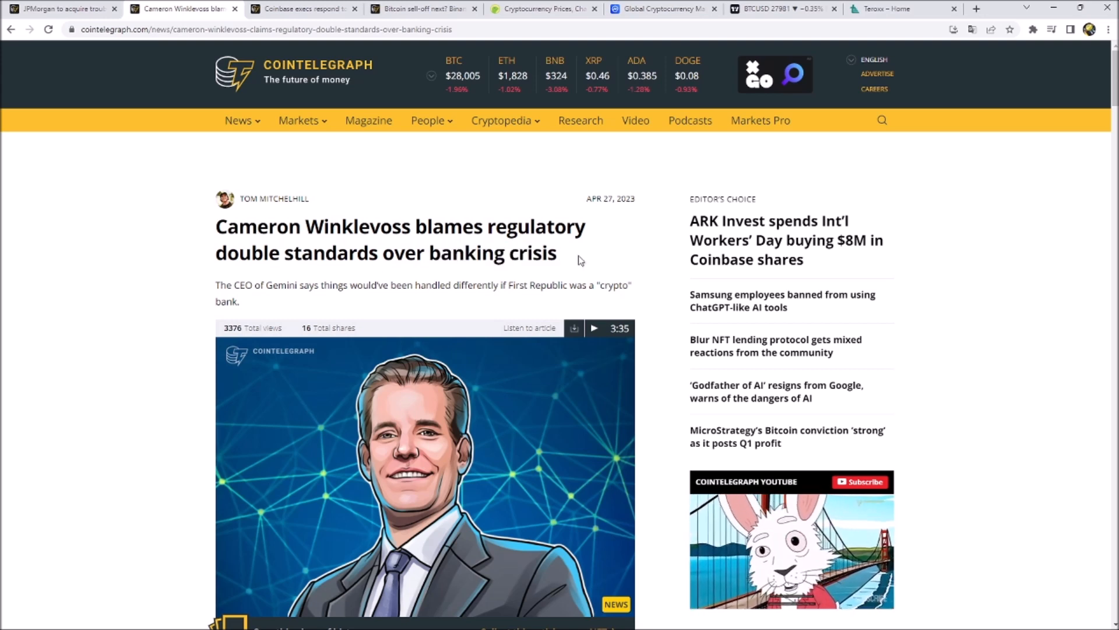
{"action": "scroll", "scroll_direction": "down", "scroll_amount": 3}
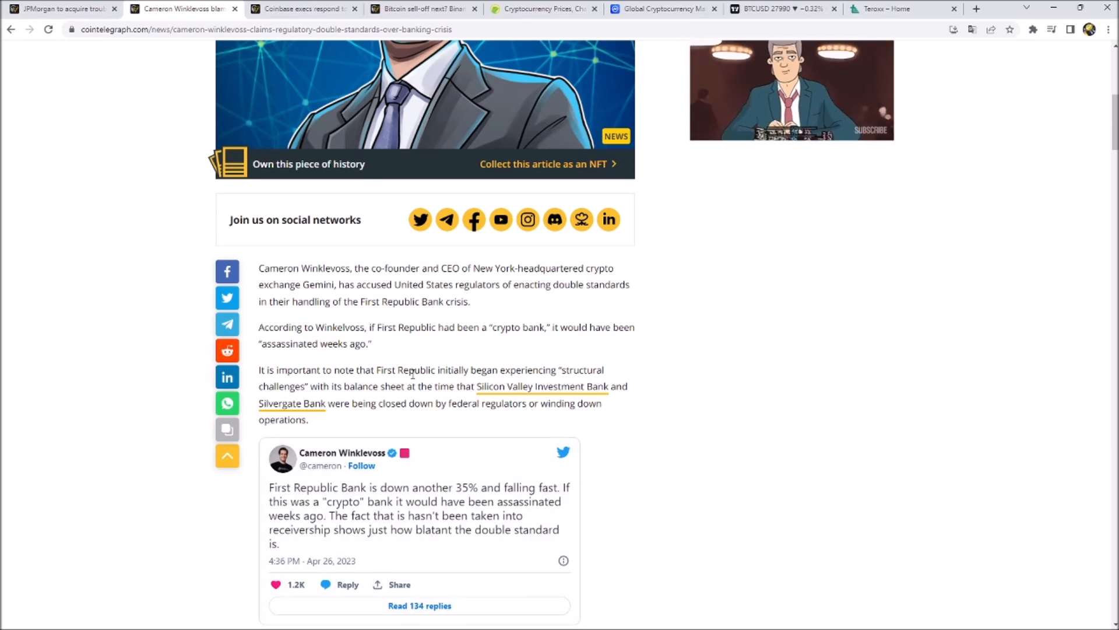
{"action": "scroll", "scroll_direction": "down", "scroll_amount": 3}
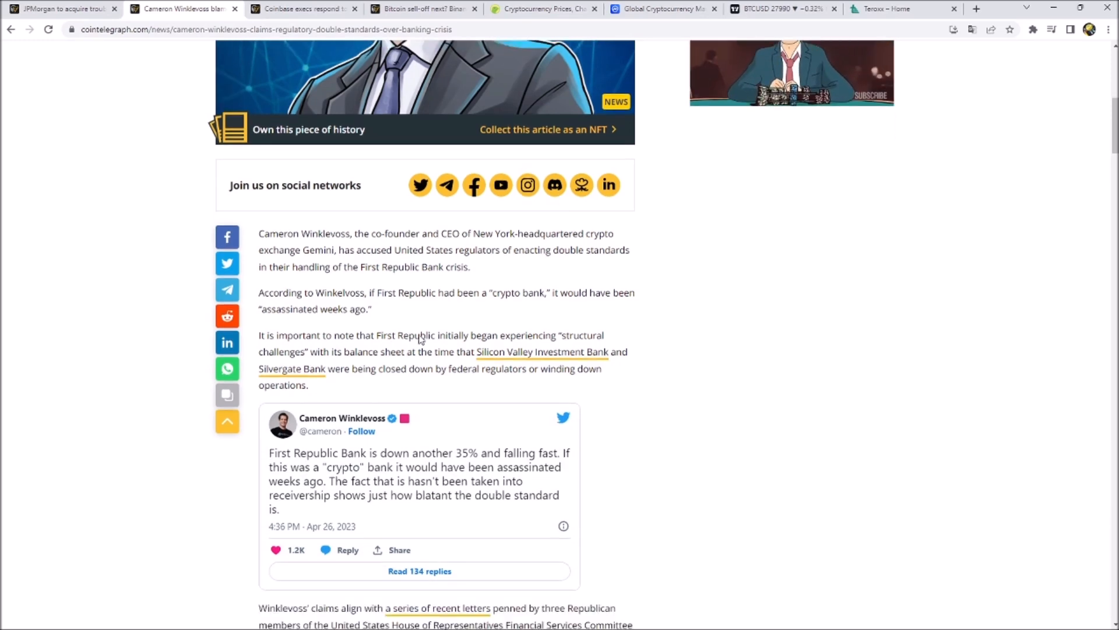
{"action": "scroll", "scroll_direction": "down", "scroll_amount": 3}
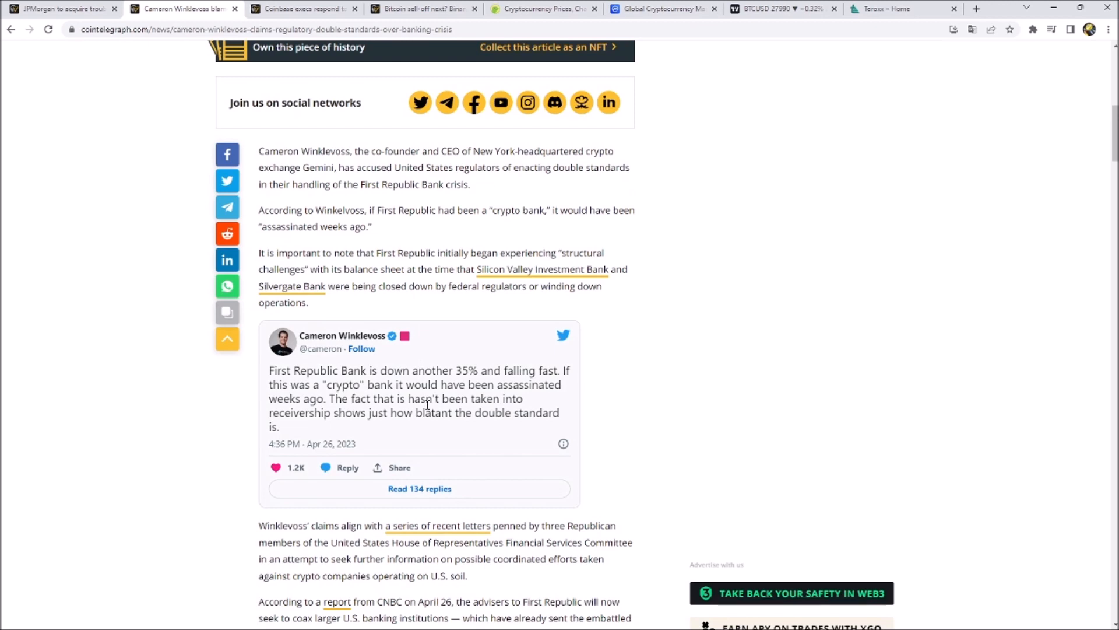
{"action": "mouse_move", "coordinate": [443, 235]}
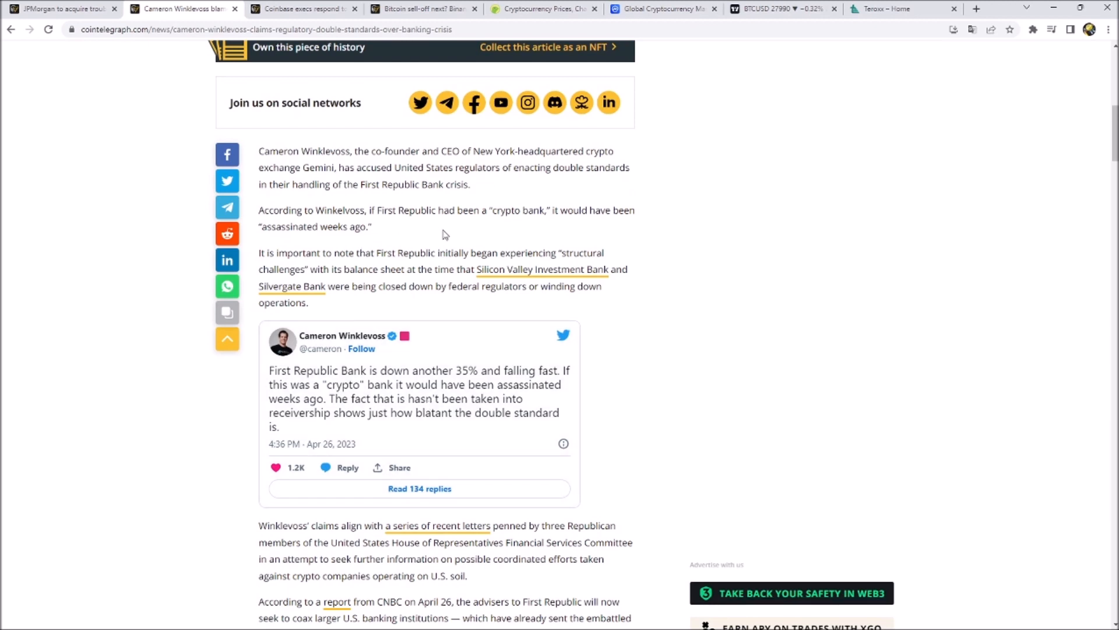
{"action": "mouse_move", "coordinate": [433, 251]}
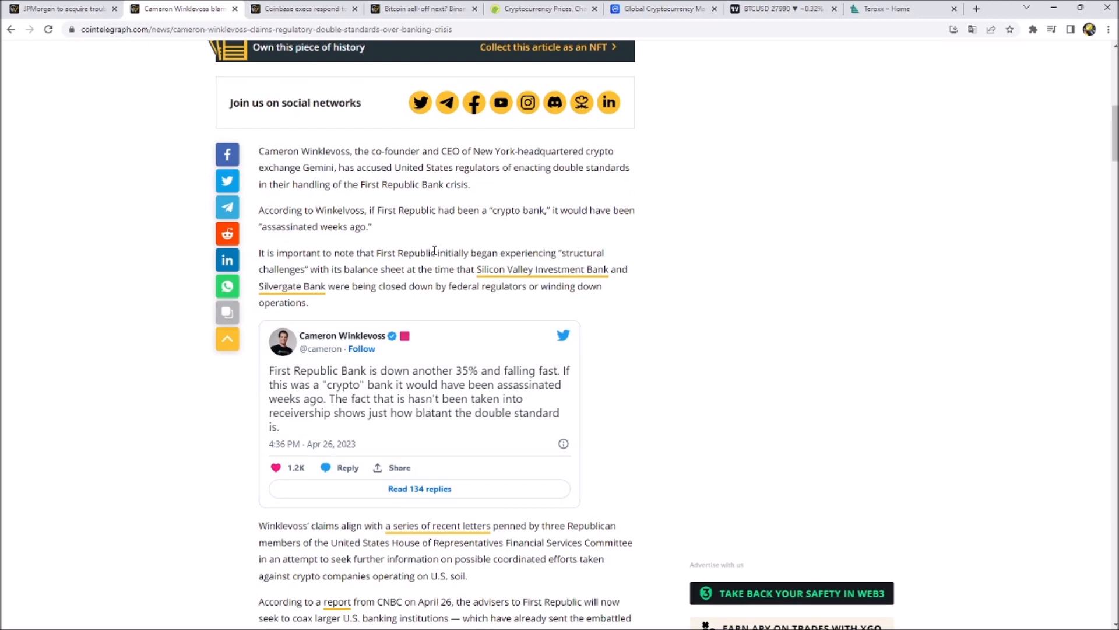
{"action": "mouse_move", "coordinate": [396, 282]}
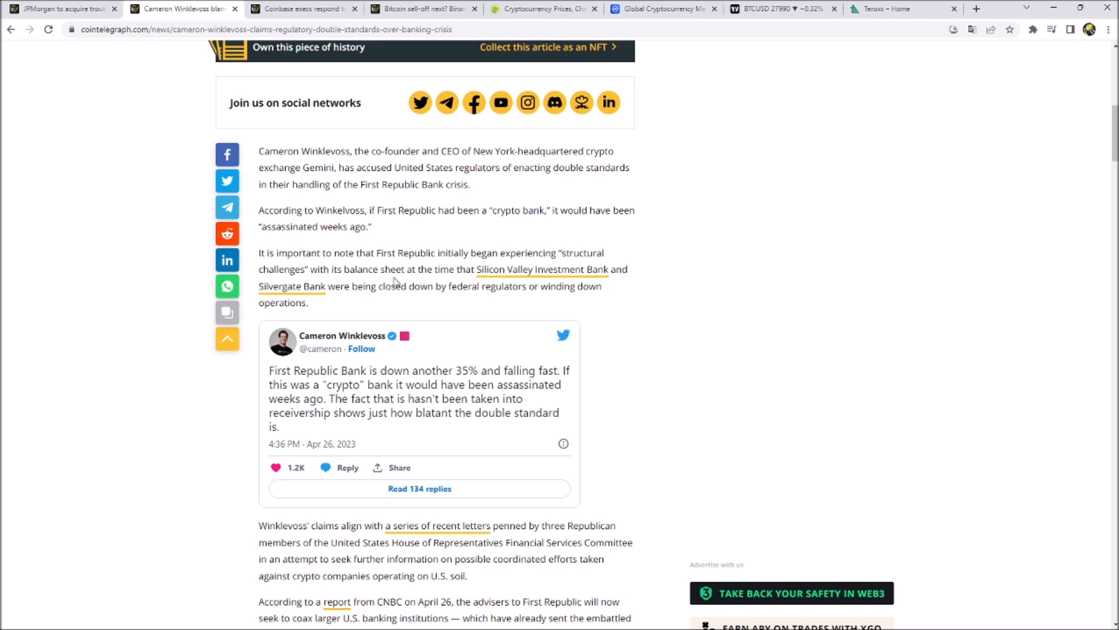
{"action": "mouse_move", "coordinate": [421, 274]}
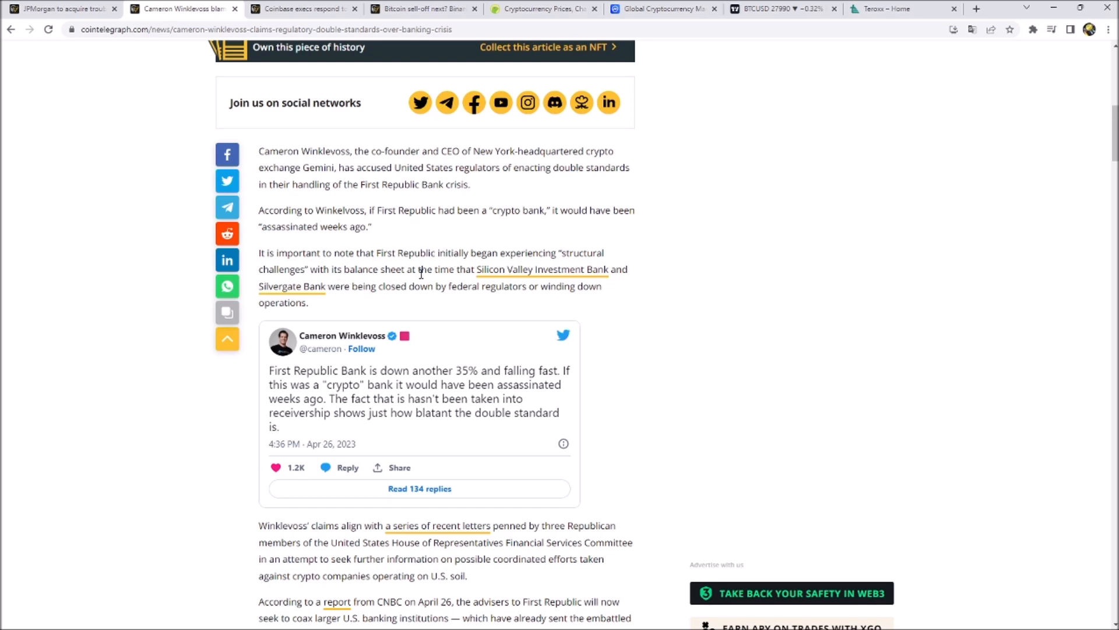
{"action": "scroll", "scroll_direction": "down", "scroll_amount": 3}
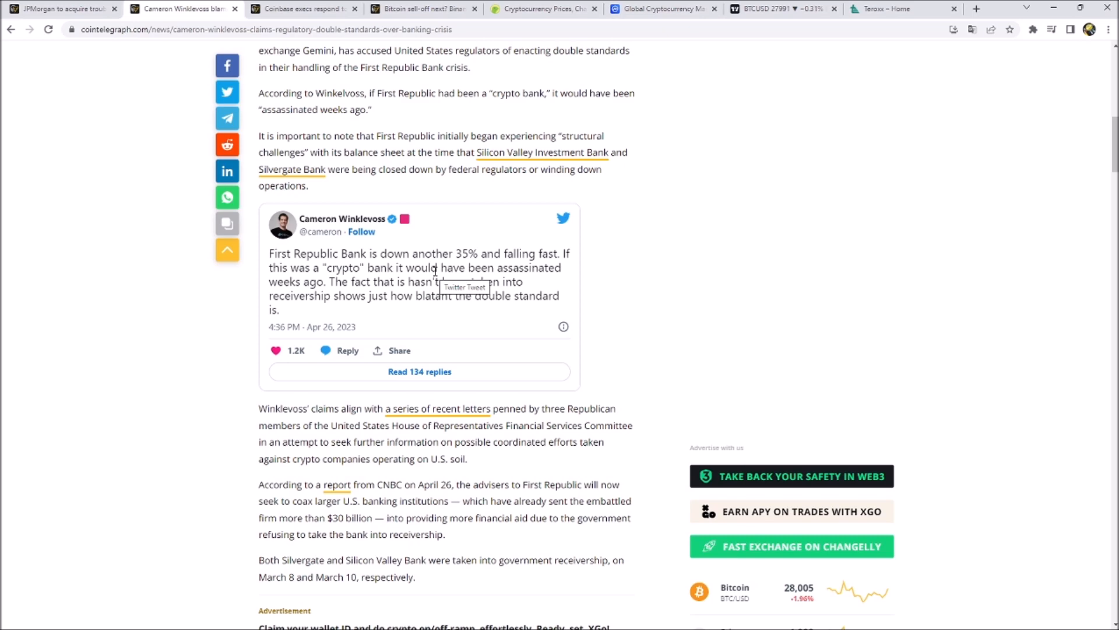
{"action": "scroll", "scroll_direction": "down", "scroll_amount": 3}
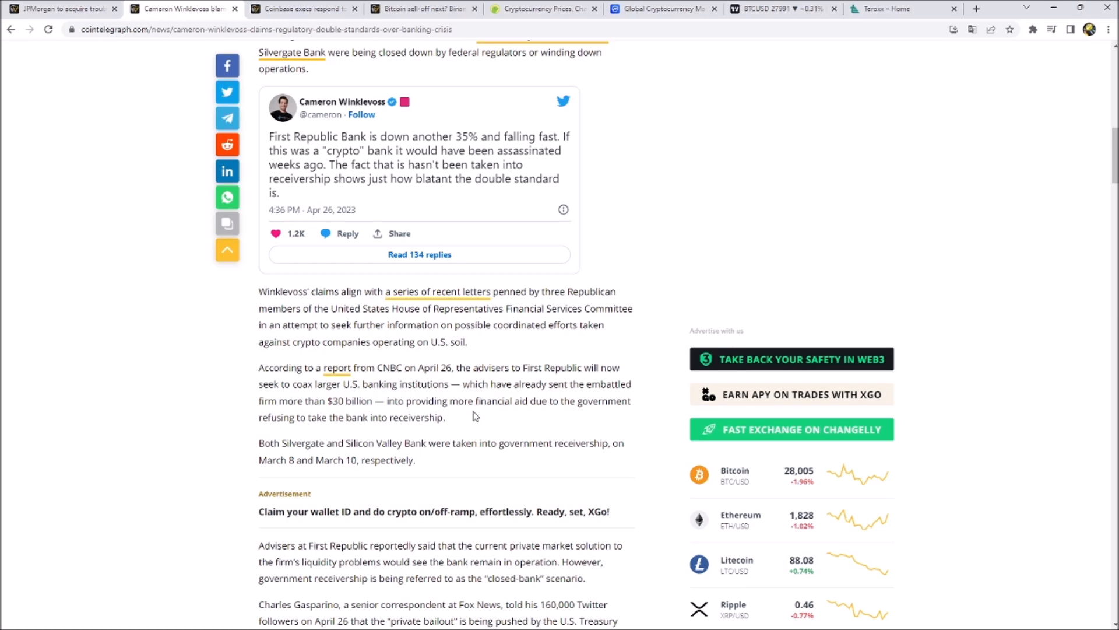
{"action": "scroll", "scroll_direction": "up", "scroll_amount": 3}
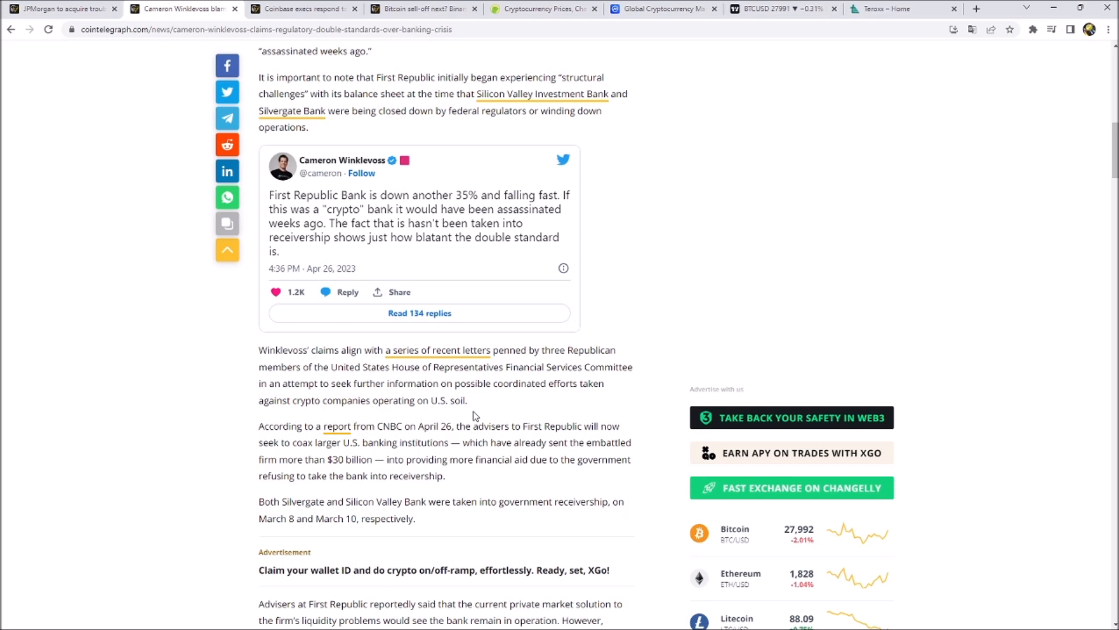
{"action": "mouse_move", "coordinate": [386, 440]}
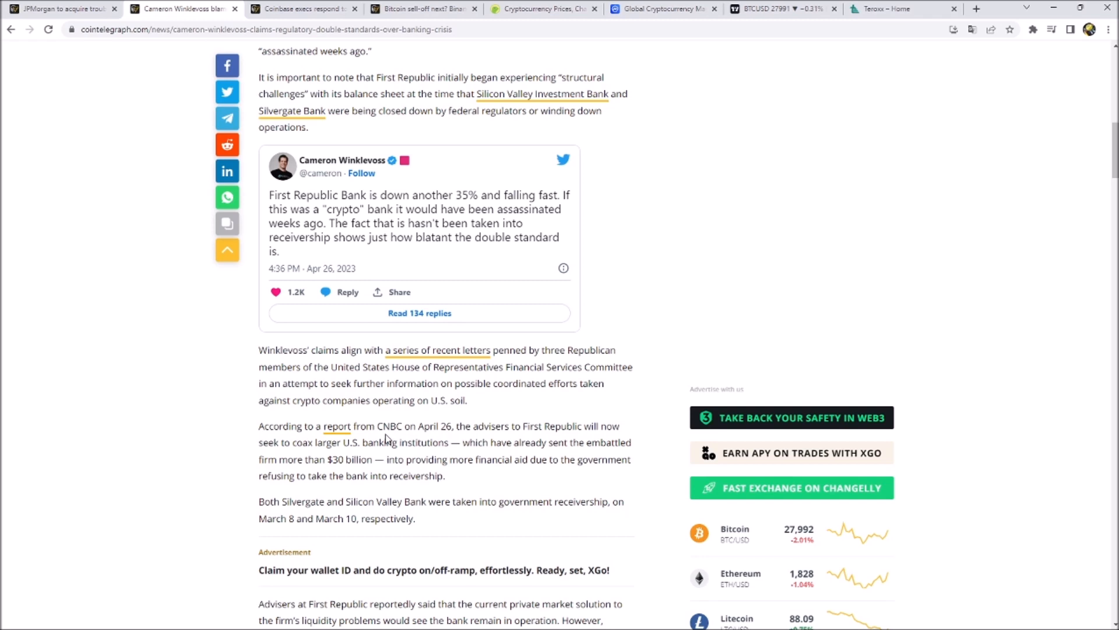
{"action": "mouse_move", "coordinate": [354, 346]}
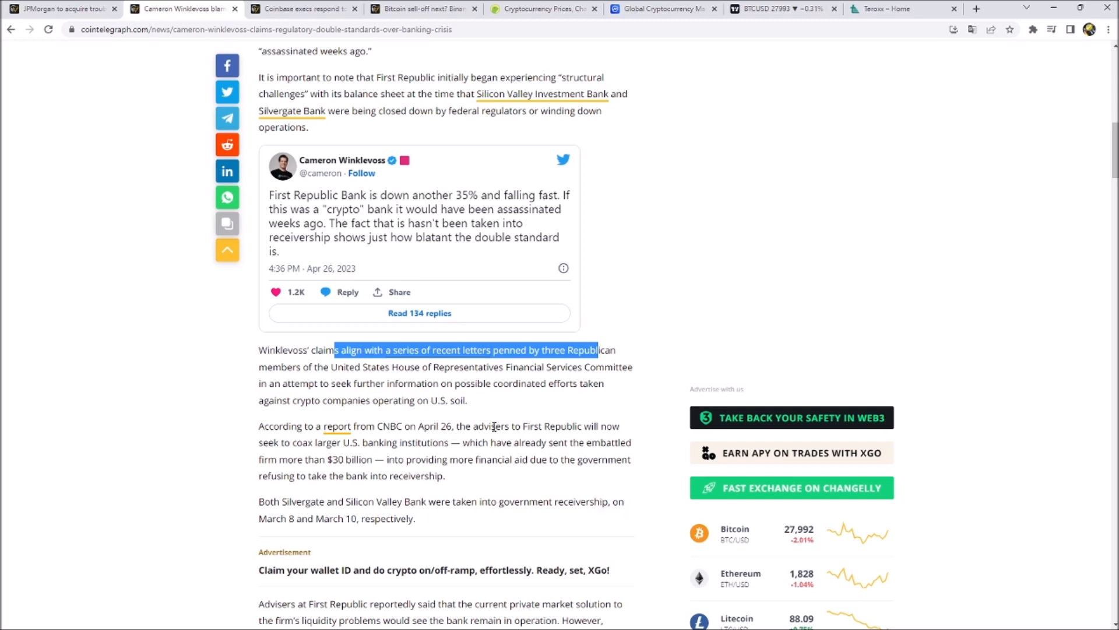
{"action": "mouse_move", "coordinate": [424, 444]}
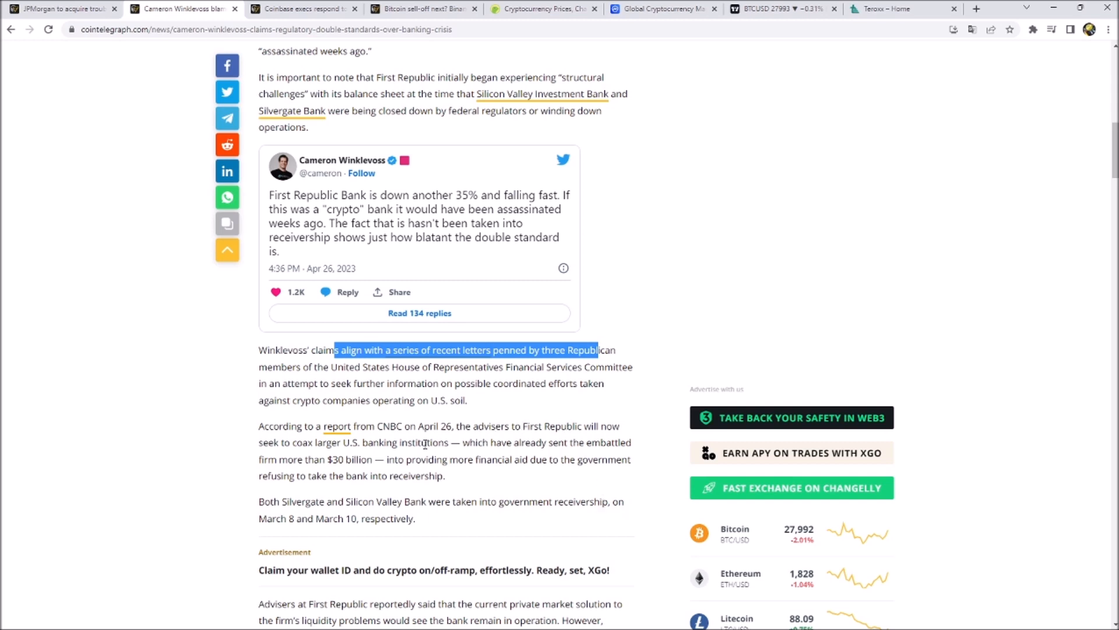
{"action": "mouse_move", "coordinate": [297, 152]}
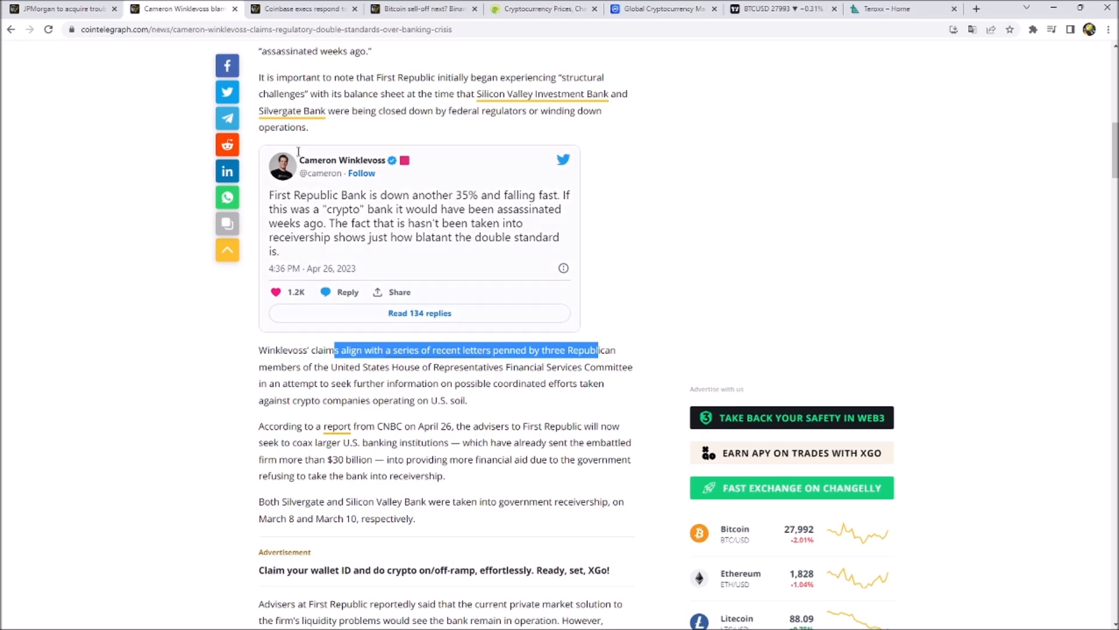
{"action": "left_click", "coordinate": [300, 8]}
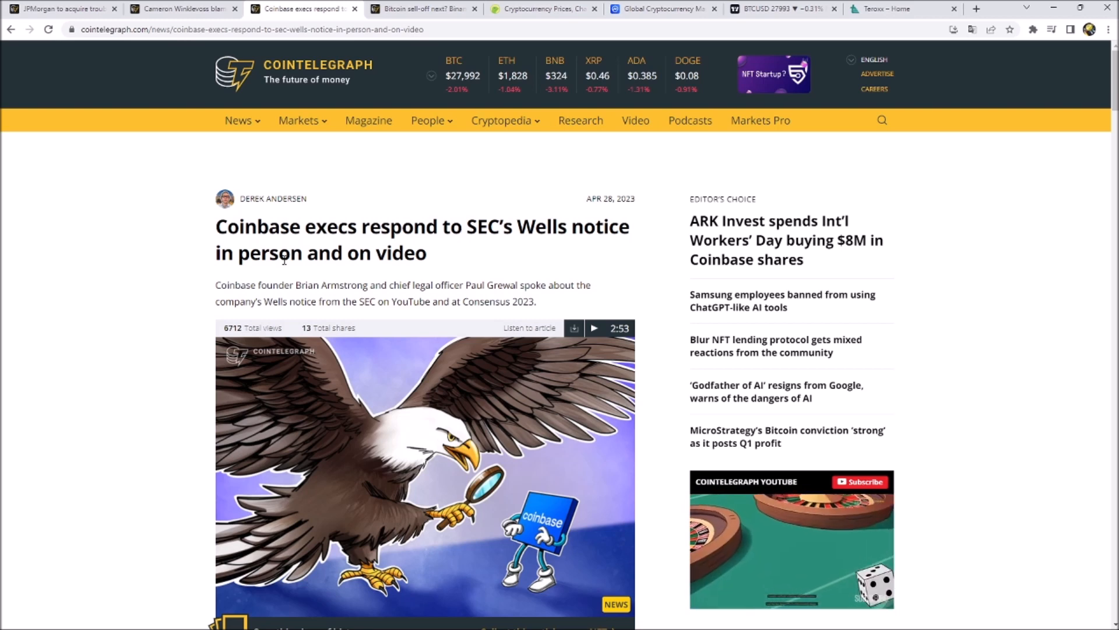
{"action": "scroll", "scroll_direction": "down", "scroll_amount": 3}
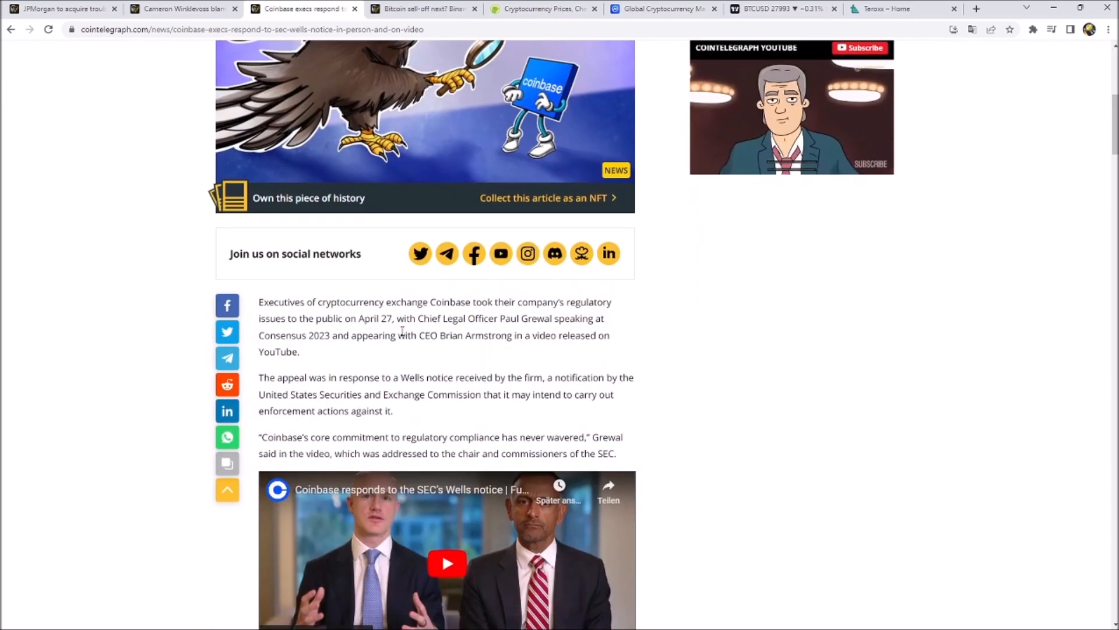
{"action": "scroll", "scroll_direction": "down", "scroll_amount": 3}
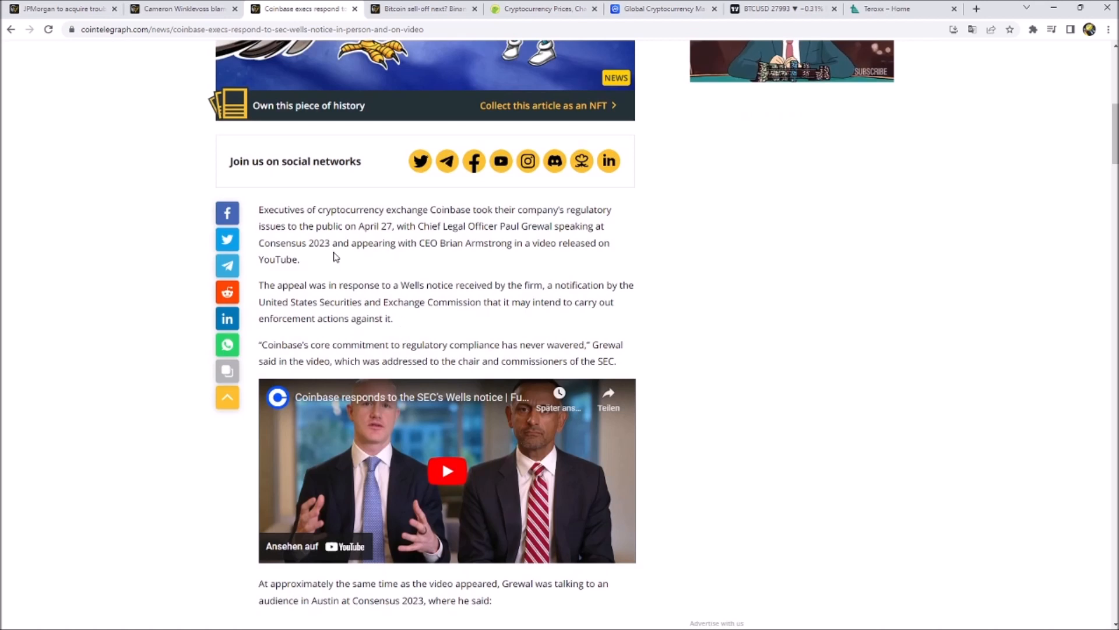
{"action": "mouse_move", "coordinate": [463, 513]}
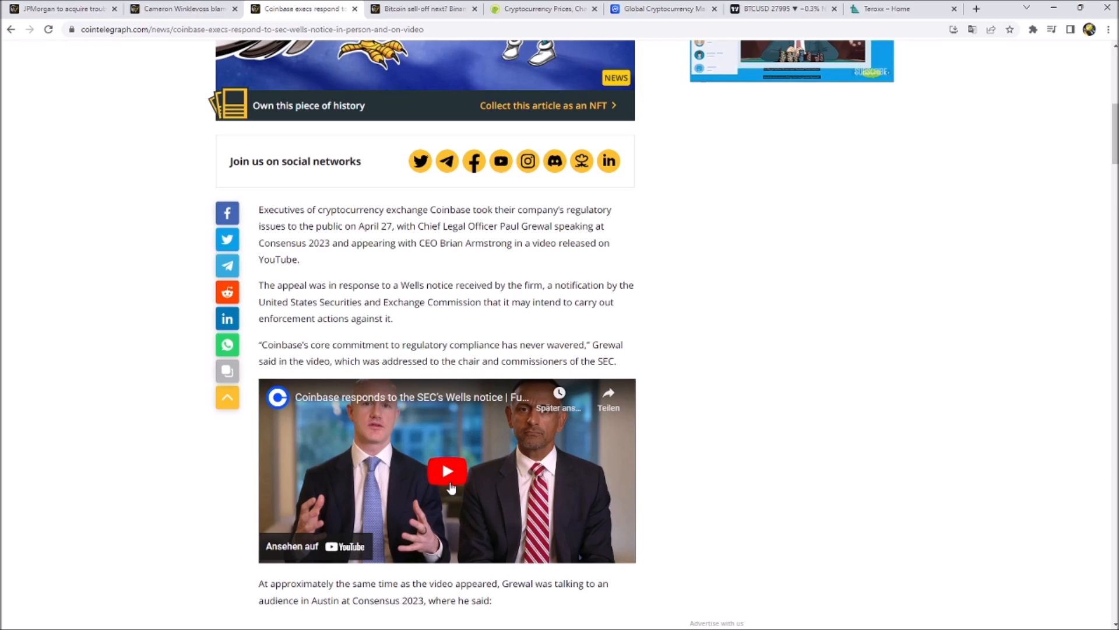
{"action": "scroll", "scroll_direction": "down", "scroll_amount": 3}
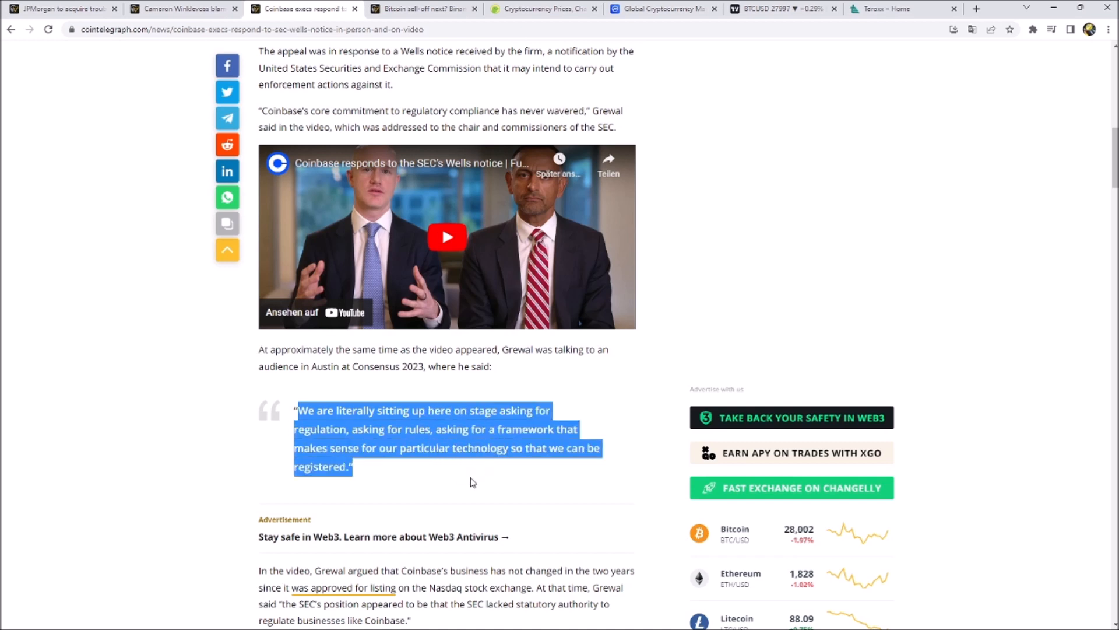
{"action": "left_click", "coordinate": [464, 482]}
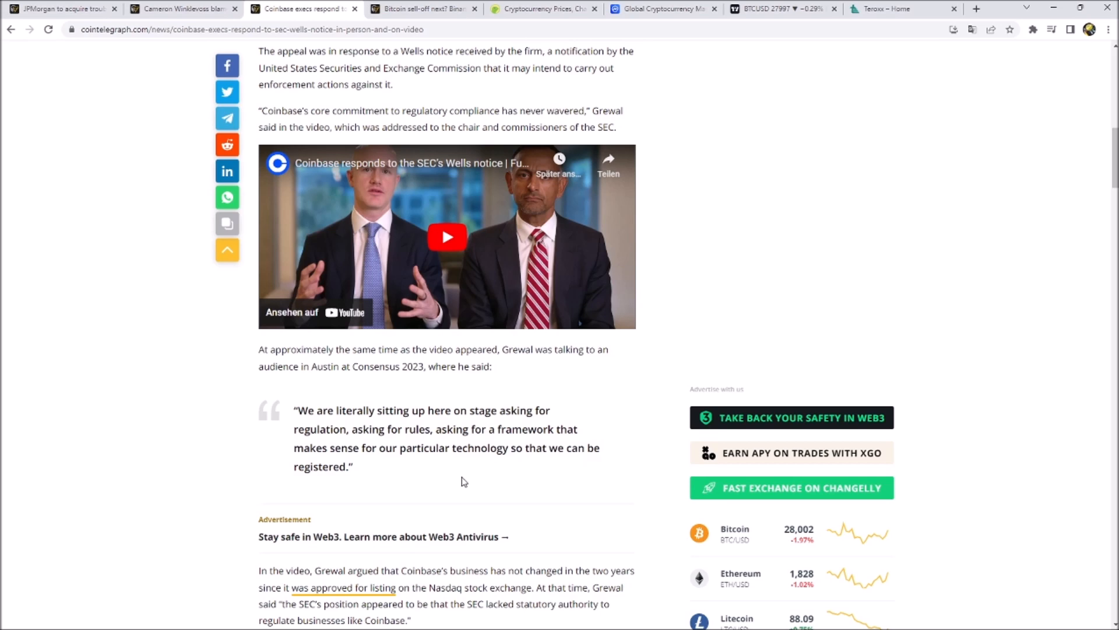
{"action": "scroll", "scroll_direction": "down", "scroll_amount": 3}
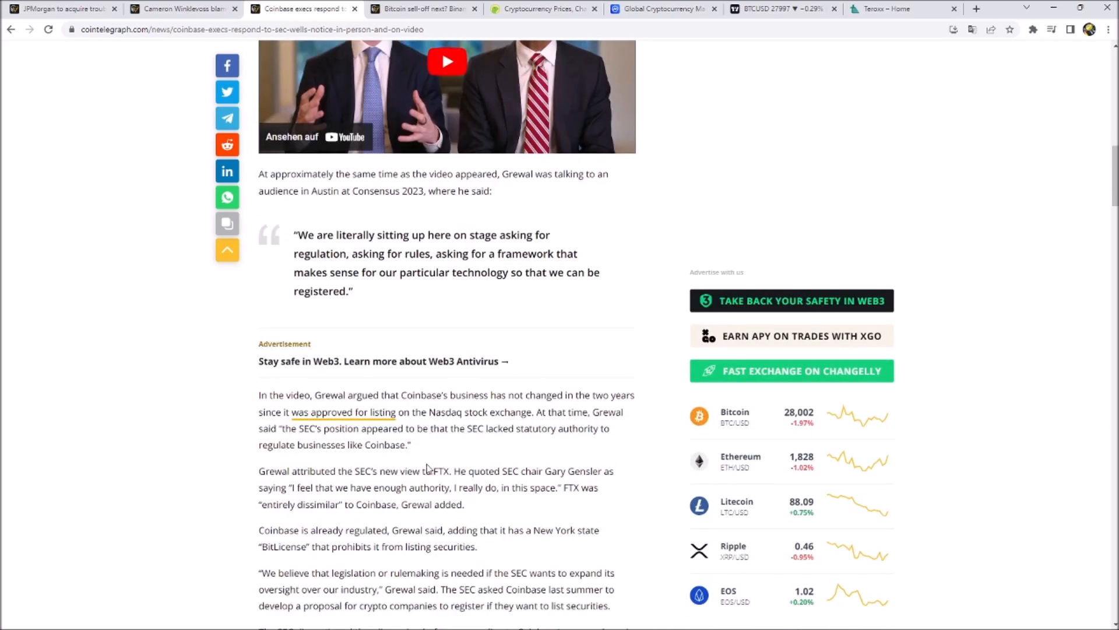
{"action": "scroll", "scroll_direction": "down", "scroll_amount": 3}
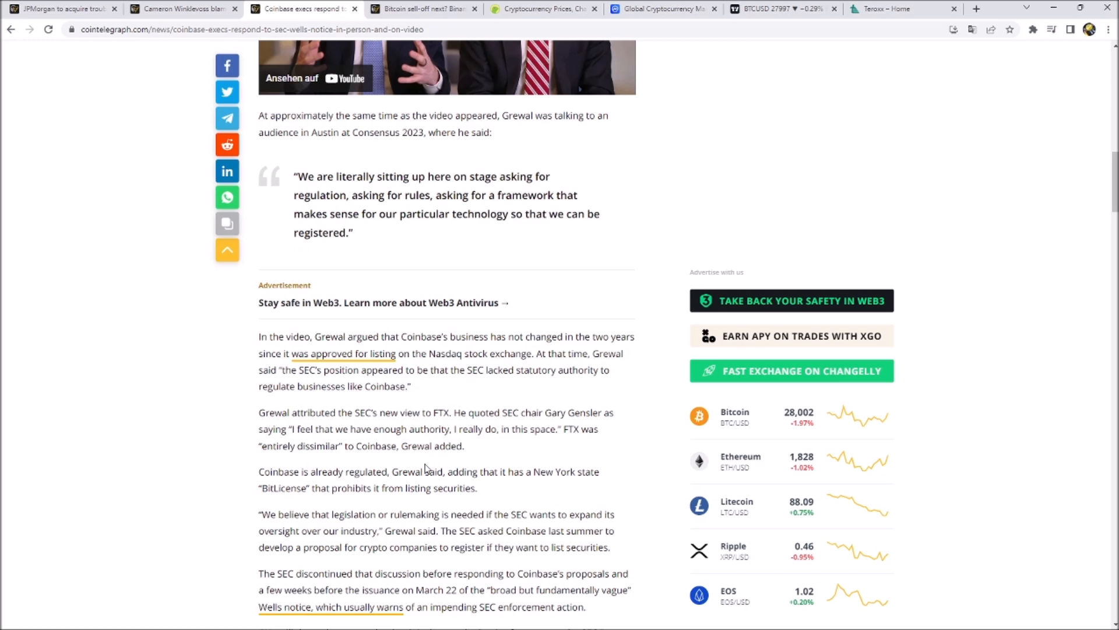
{"action": "mouse_move", "coordinate": [350, 426]}
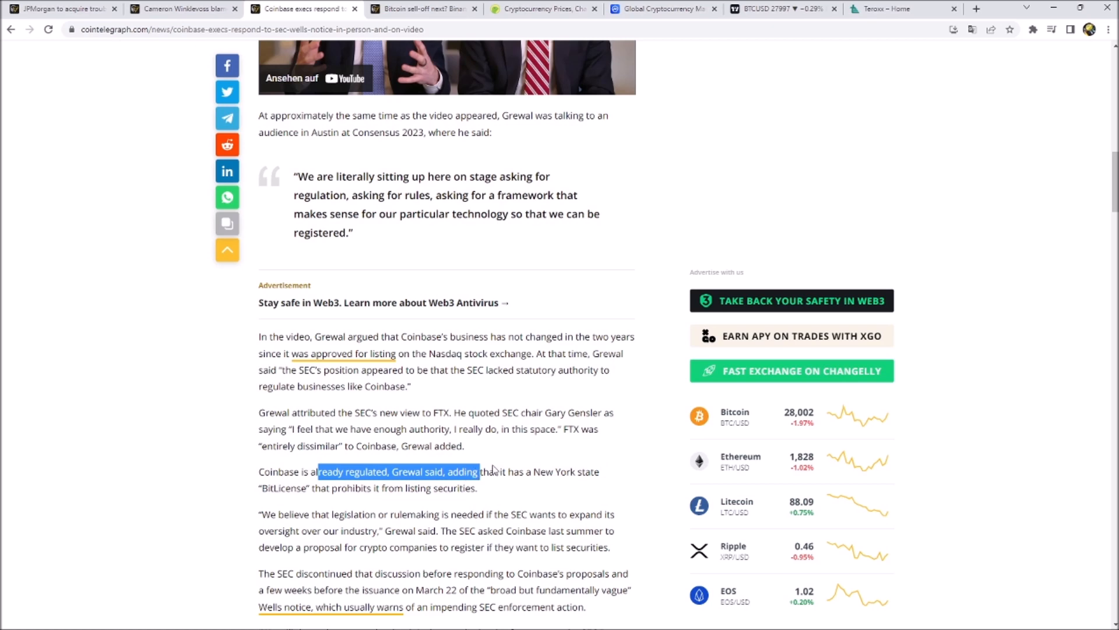
{"action": "scroll", "scroll_direction": "down", "scroll_amount": 3}
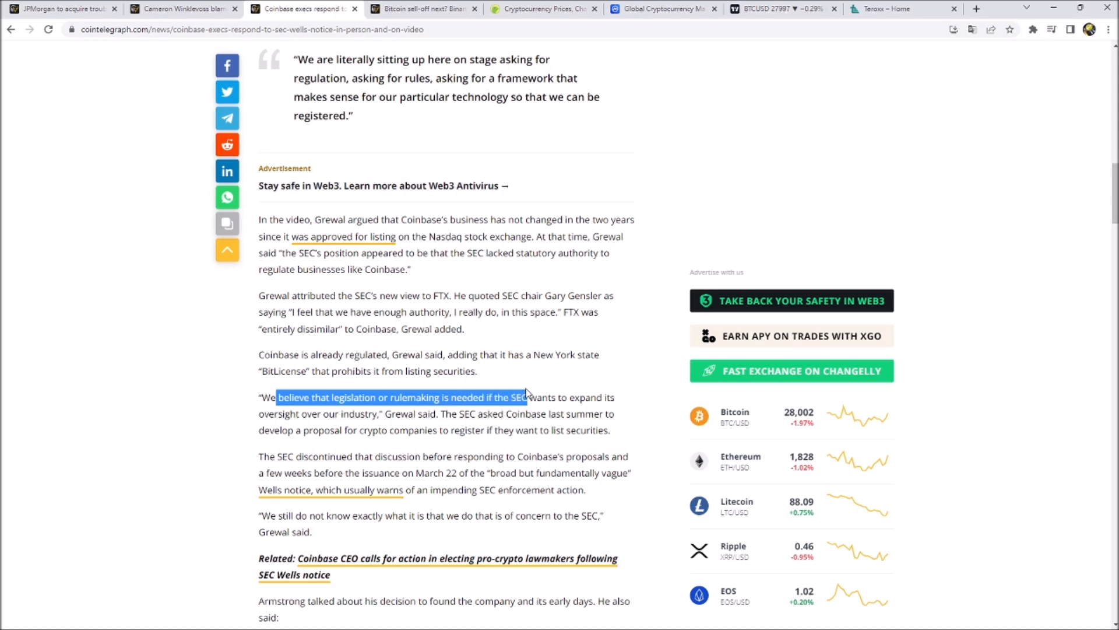
{"action": "left_click", "coordinate": [422, 414]}
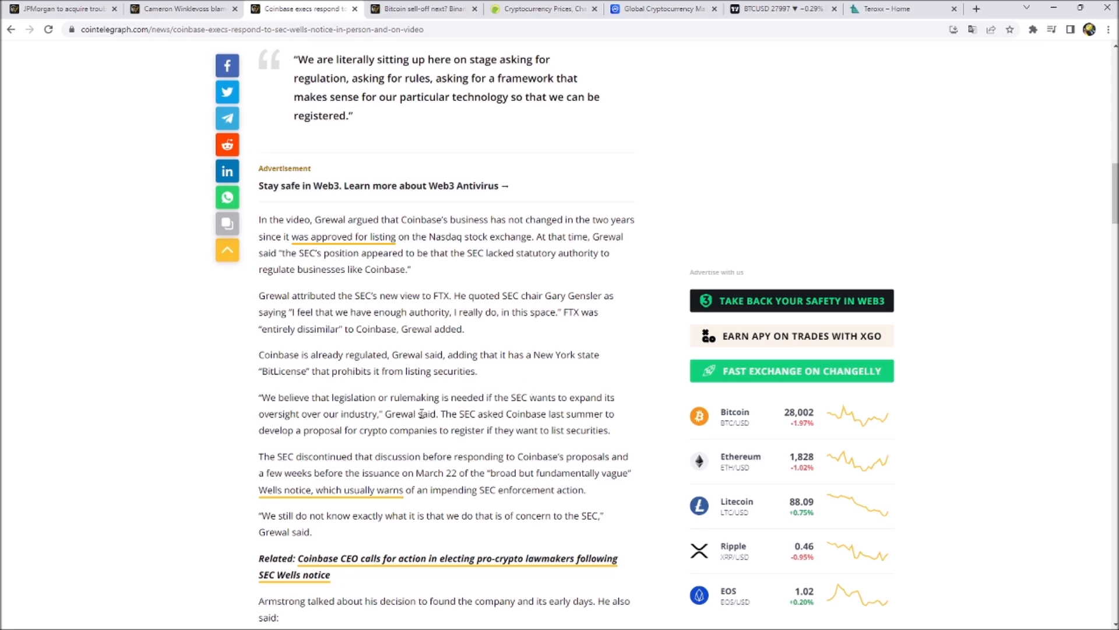
{"action": "mouse_move", "coordinate": [425, 410]}
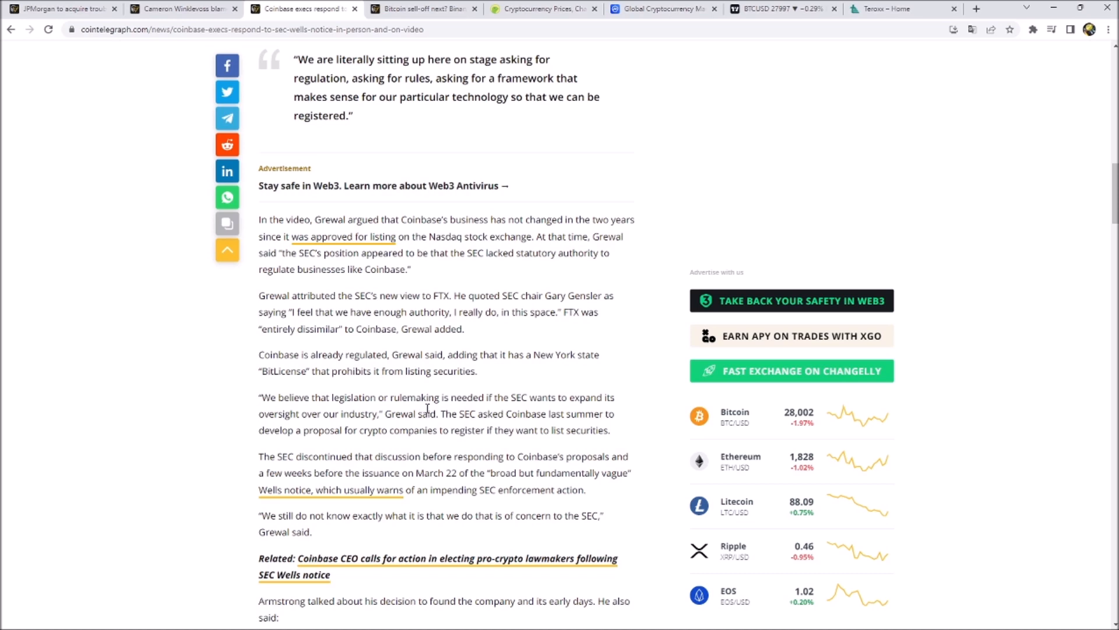
{"action": "scroll", "scroll_direction": "down", "scroll_amount": 3}
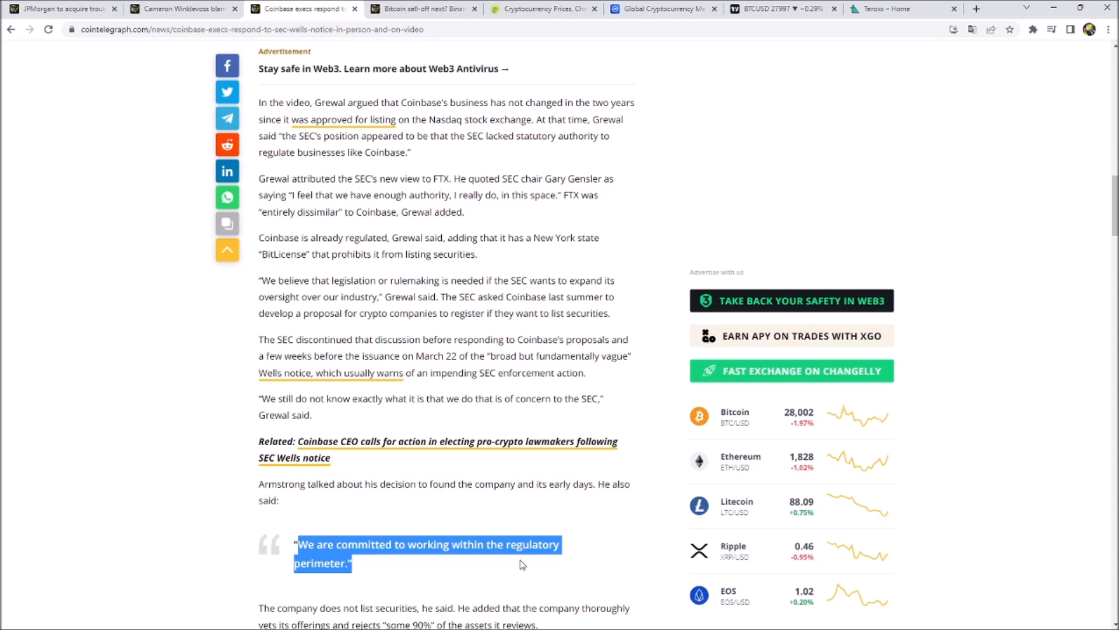
{"action": "mouse_move", "coordinate": [505, 537]}
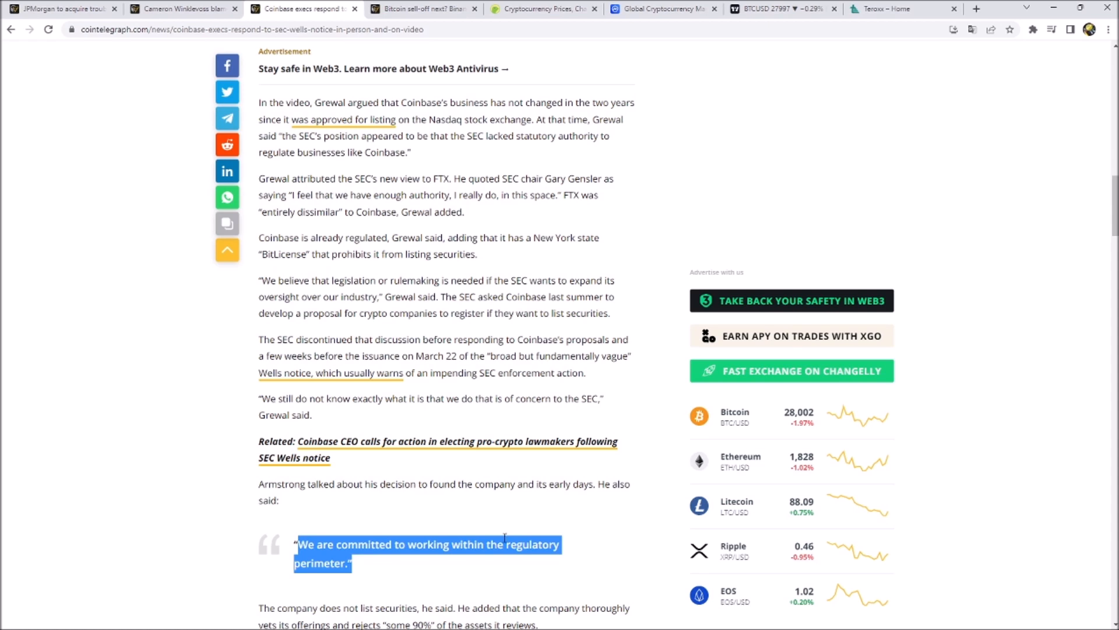
{"action": "mouse_move", "coordinate": [616, 330]}
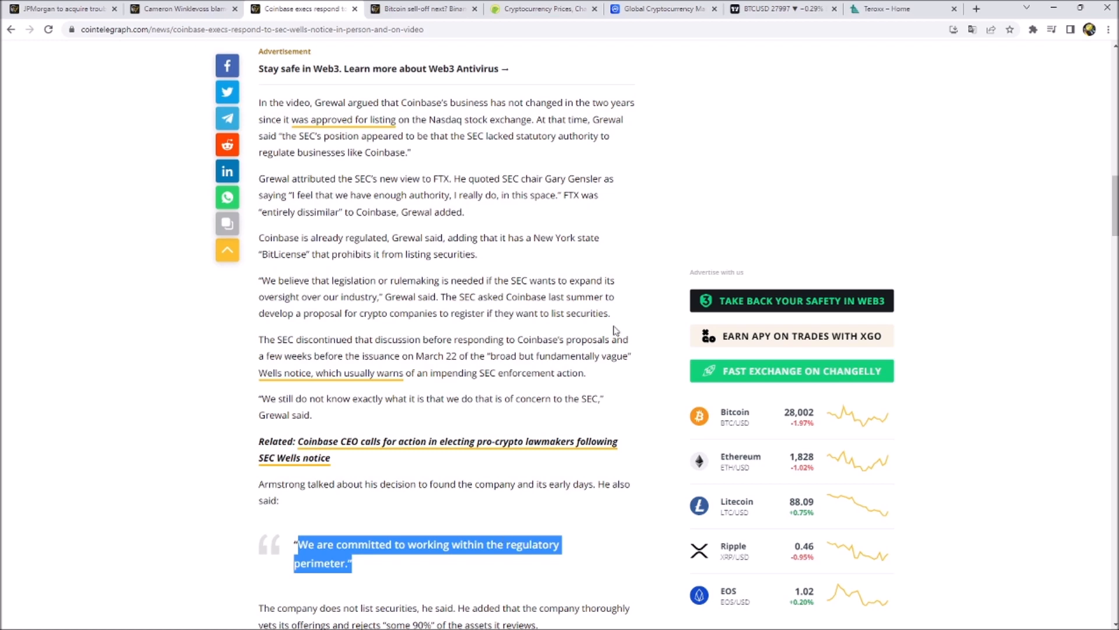
{"action": "mouse_move", "coordinate": [558, 312]}
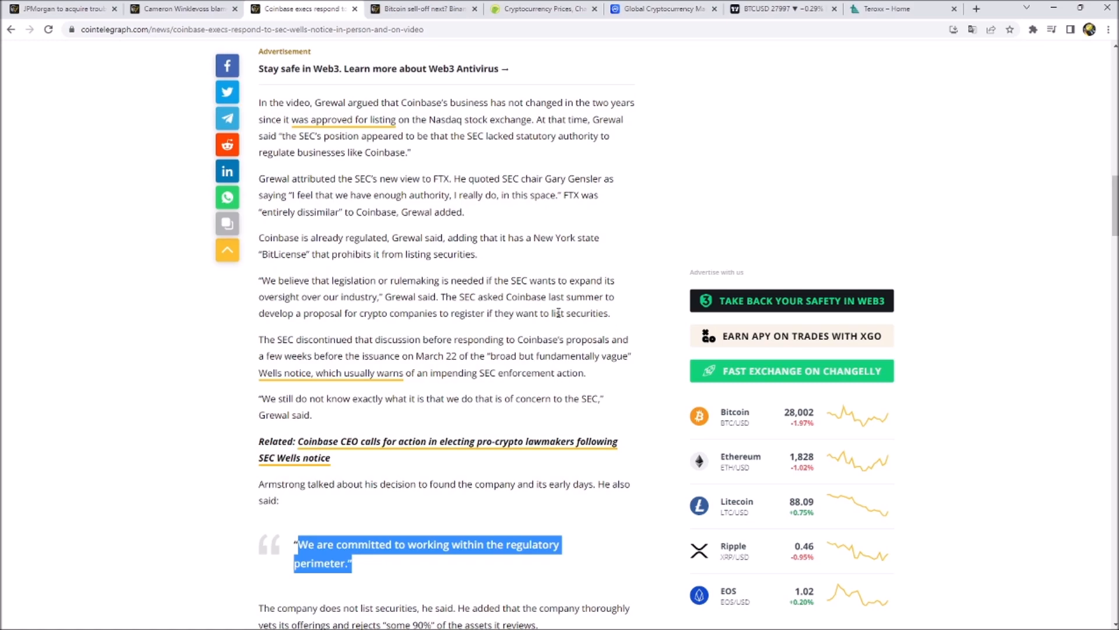
{"action": "scroll", "scroll_direction": "down", "scroll_amount": 3}
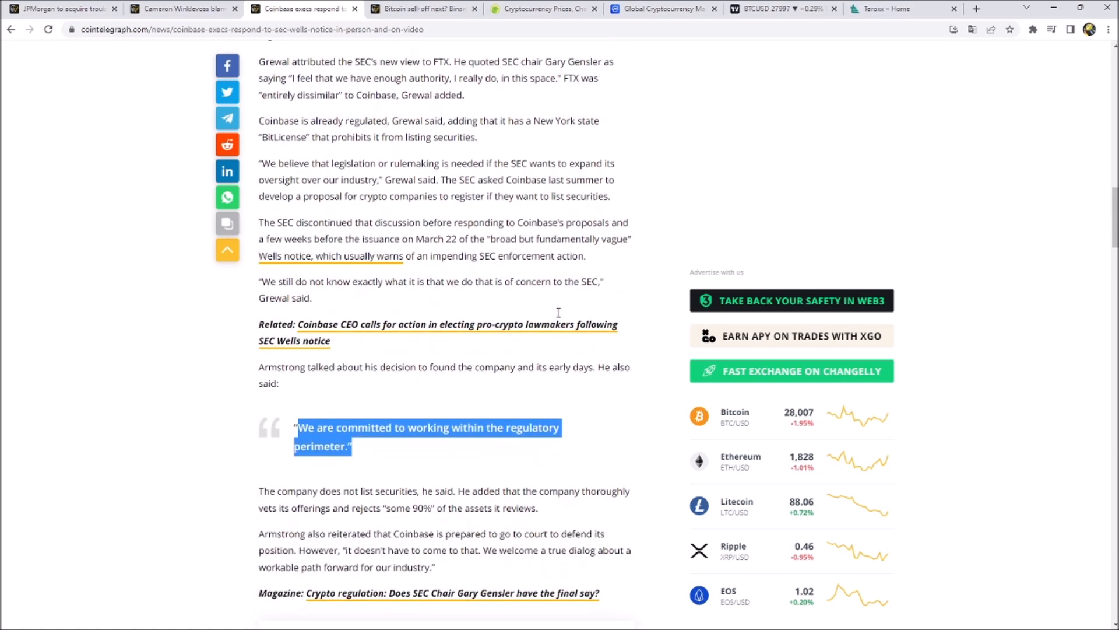
{"action": "scroll", "scroll_direction": "up", "scroll_amount": 3}
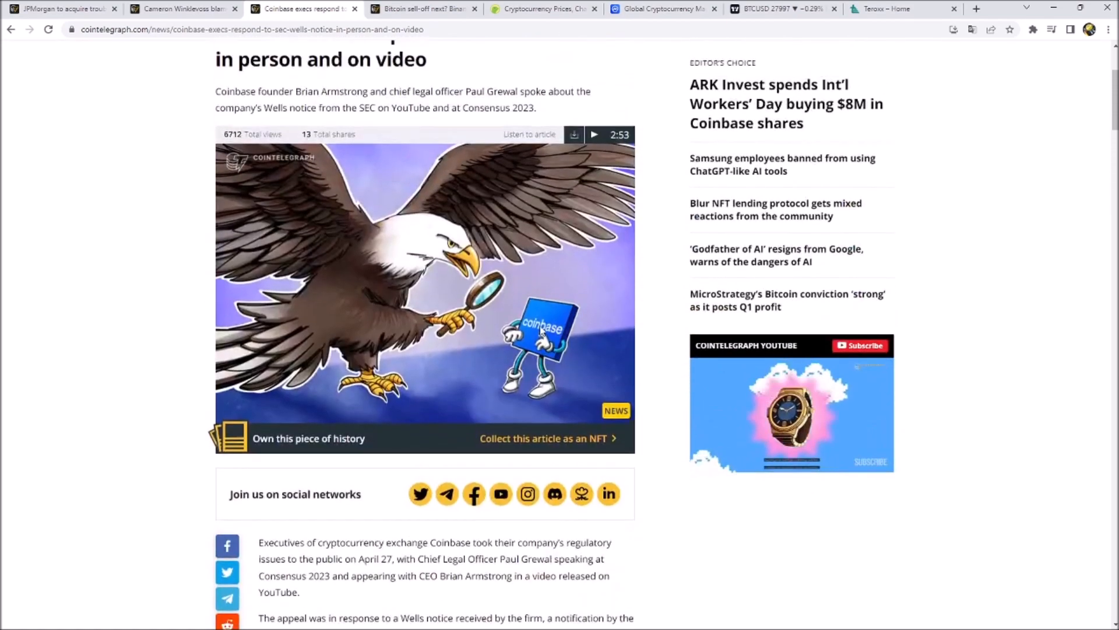
{"action": "scroll", "scroll_direction": "up", "scroll_amount": 3}
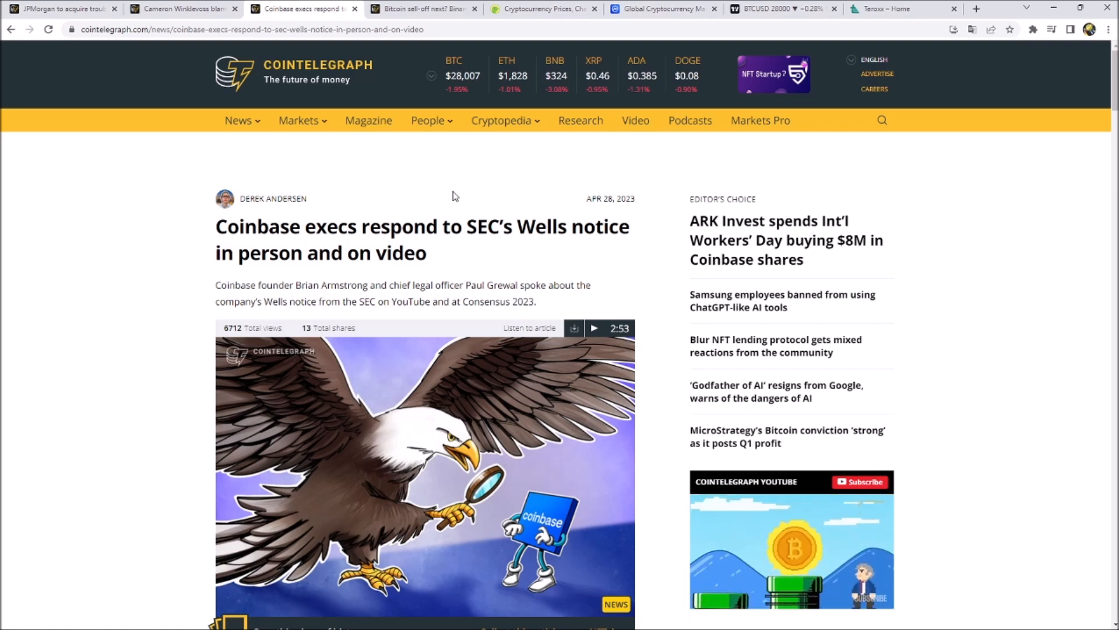
{"action": "left_click", "coordinate": [421, 8]}
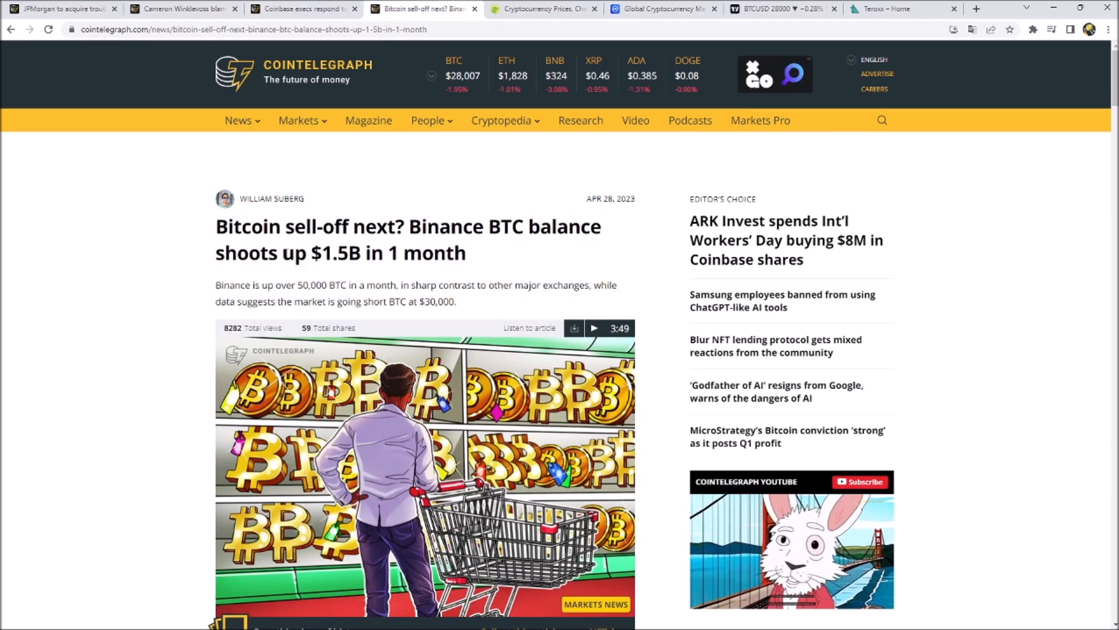
- Read down the Binance BTC balance article past the Coinglass exchange balance chart
{"action": "scroll", "scroll_direction": "down", "scroll_amount": 3}
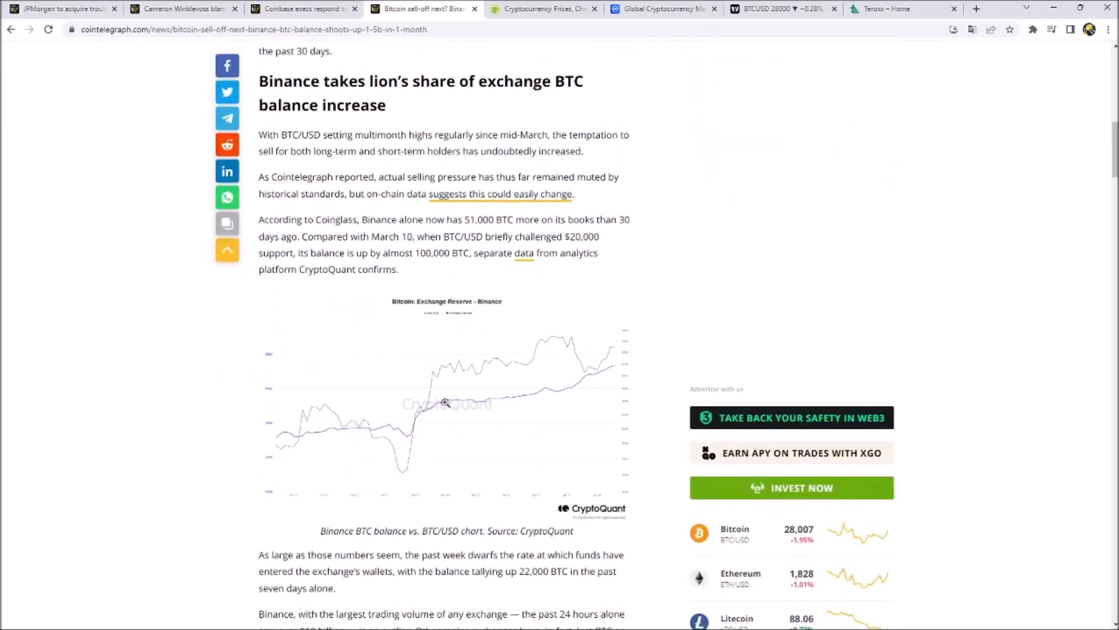
{"action": "mouse_move", "coordinate": [621, 320]}
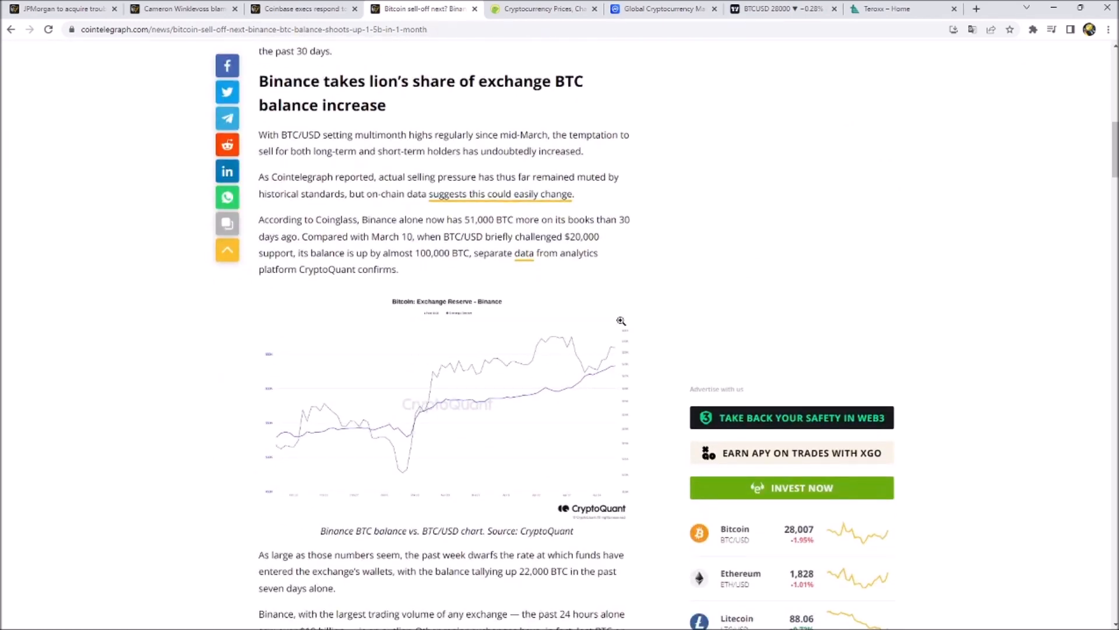
{"action": "scroll", "scroll_direction": "down", "scroll_amount": 3}
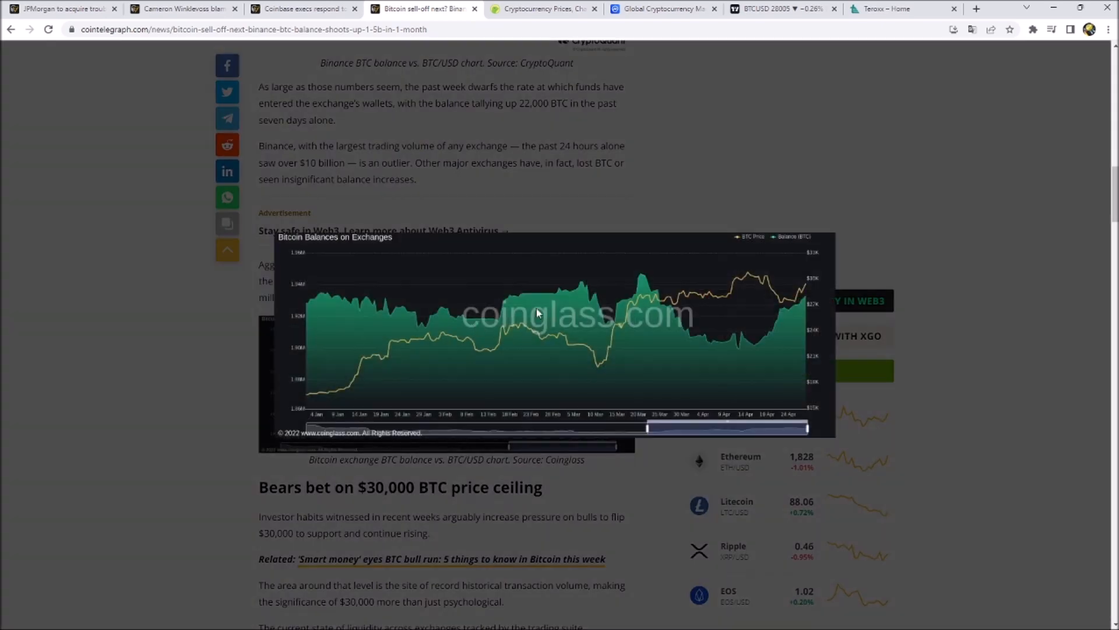
{"action": "mouse_move", "coordinate": [874, 253]}
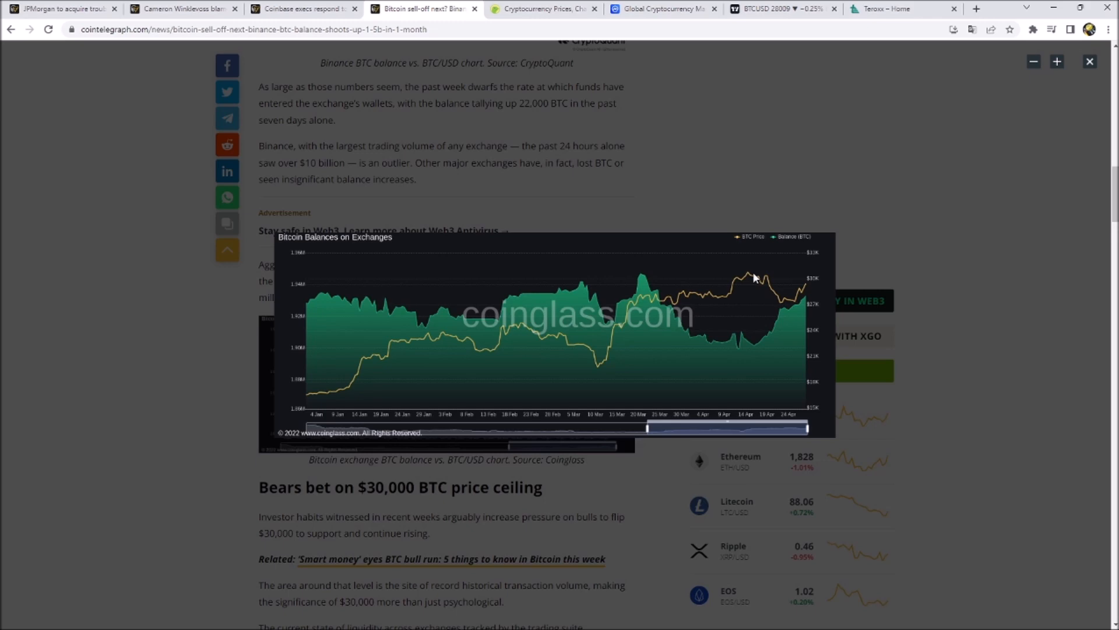
{"action": "left_click", "coordinate": [1089, 62]}
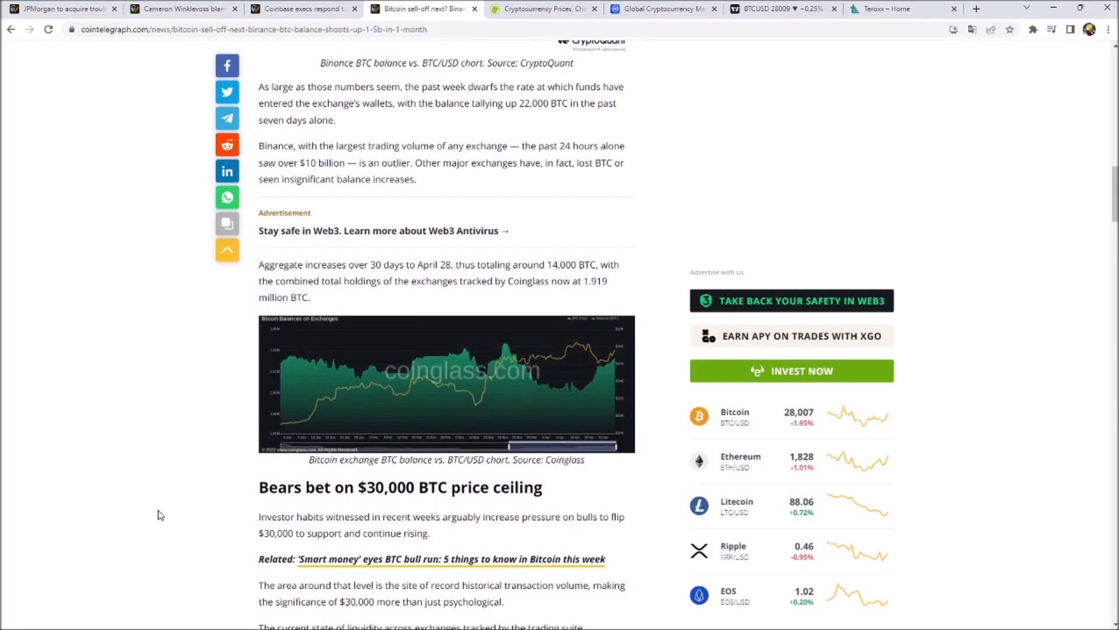
{"action": "scroll", "scroll_direction": "down", "scroll_amount": 3}
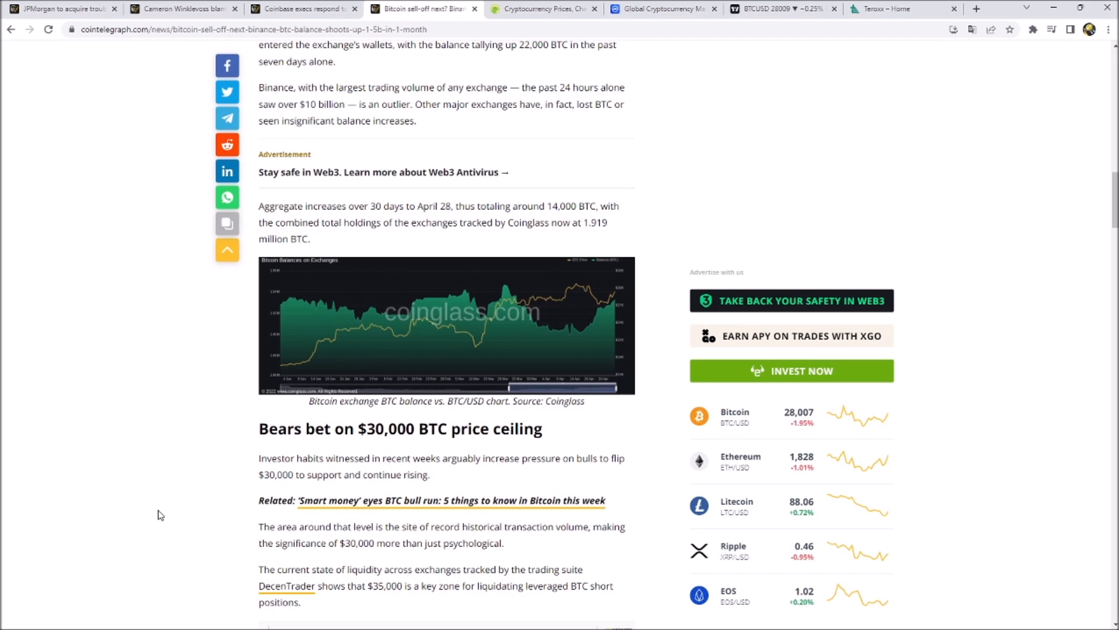
{"action": "scroll", "scroll_direction": "down", "scroll_amount": 3}
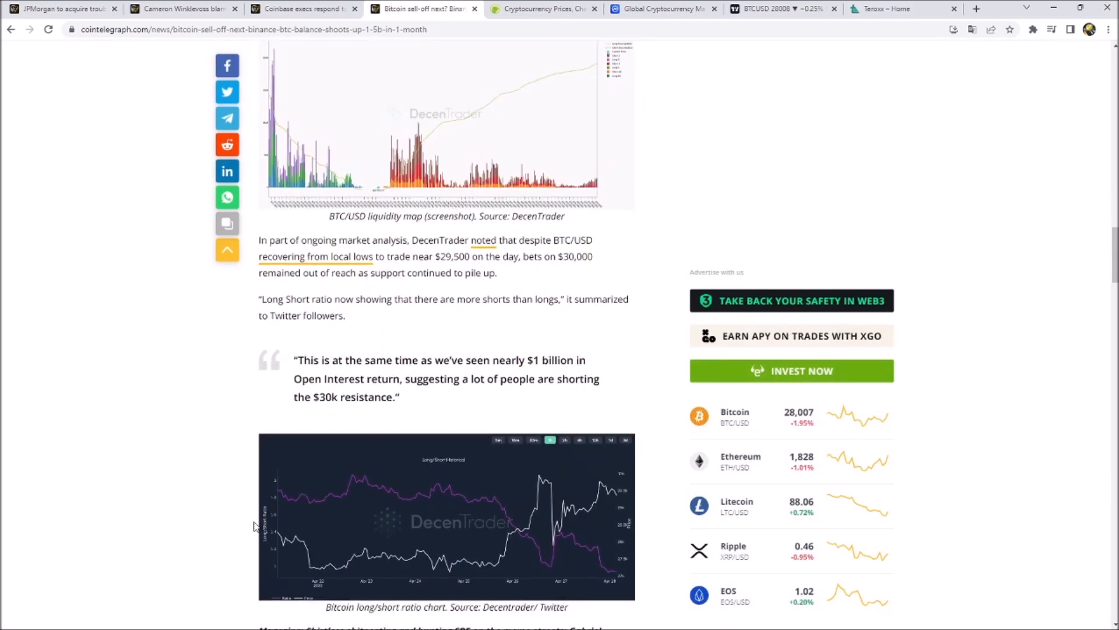
- Enlarge the DecenTrader long/short ratio chart briefly and finish reading the article
{"action": "left_click", "coordinate": [446, 518]}
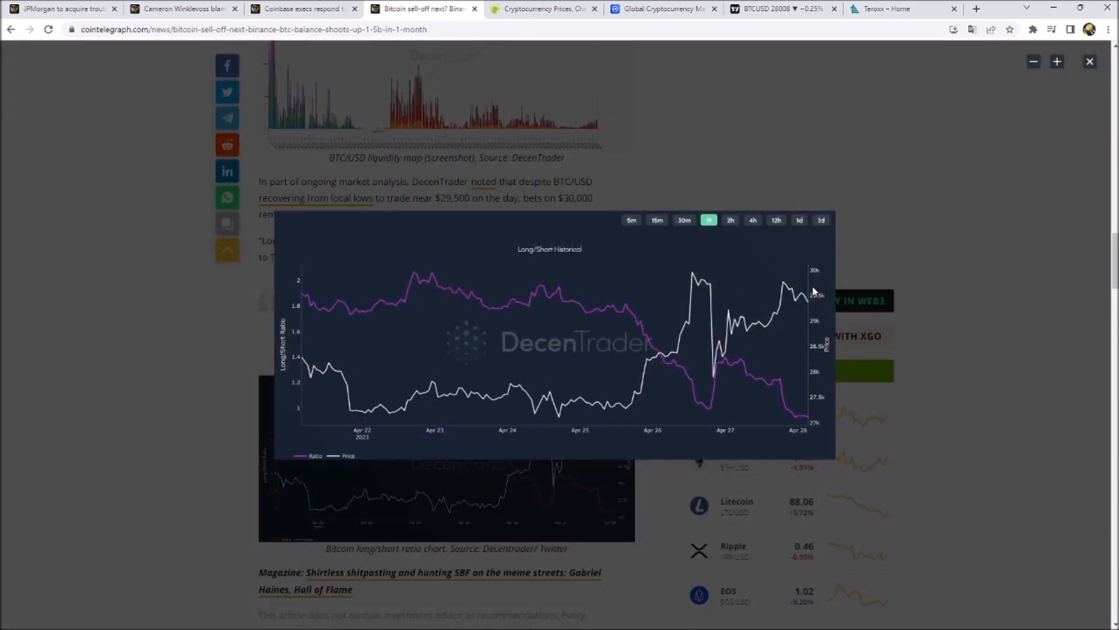
{"action": "mouse_move", "coordinate": [816, 426]}
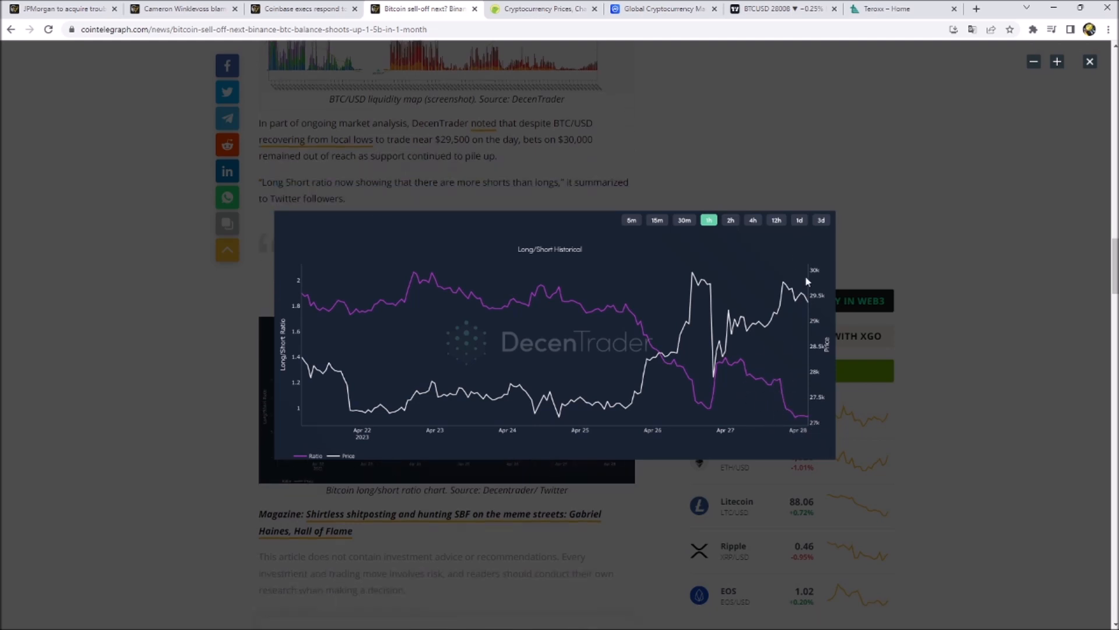
{"action": "left_click", "coordinate": [1089, 61]}
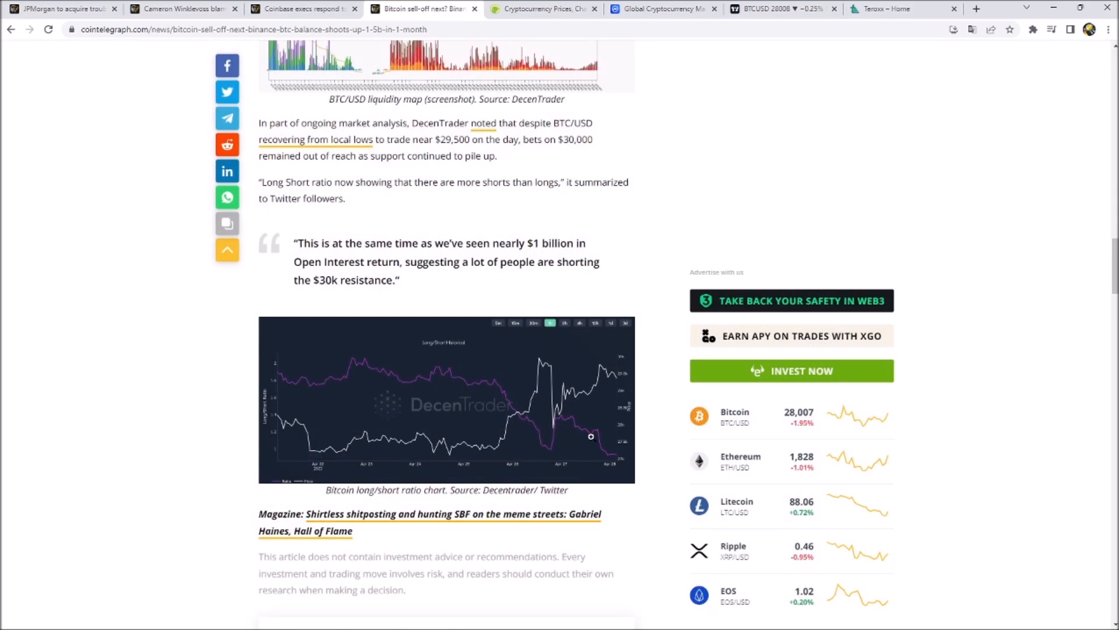
{"action": "scroll", "scroll_direction": "down", "scroll_amount": 3}
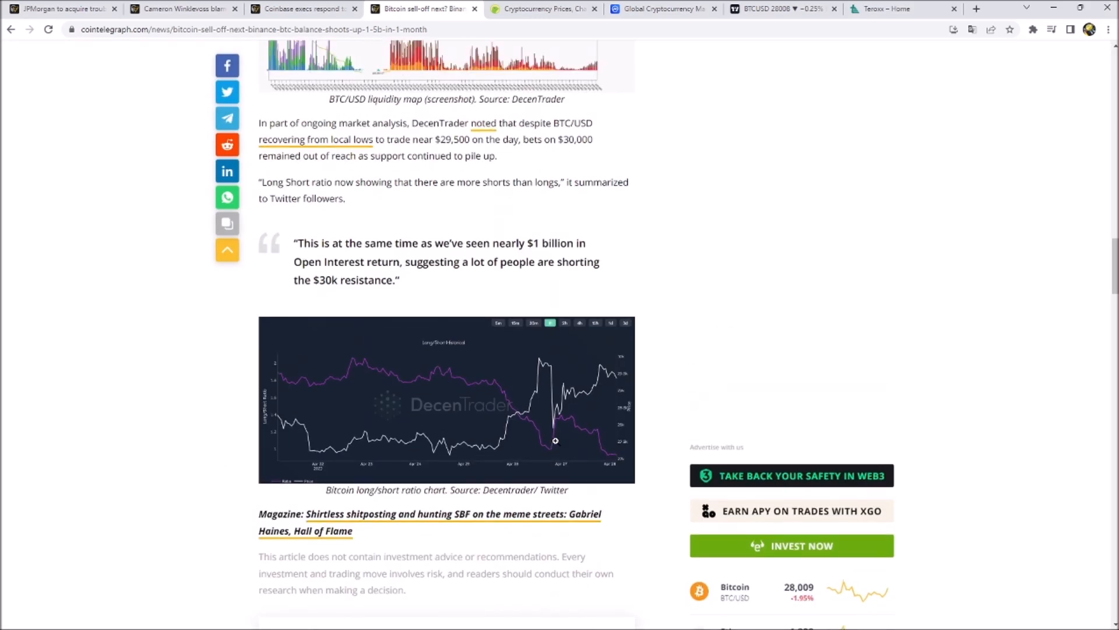
{"action": "scroll", "scroll_direction": "up", "scroll_amount": 3}
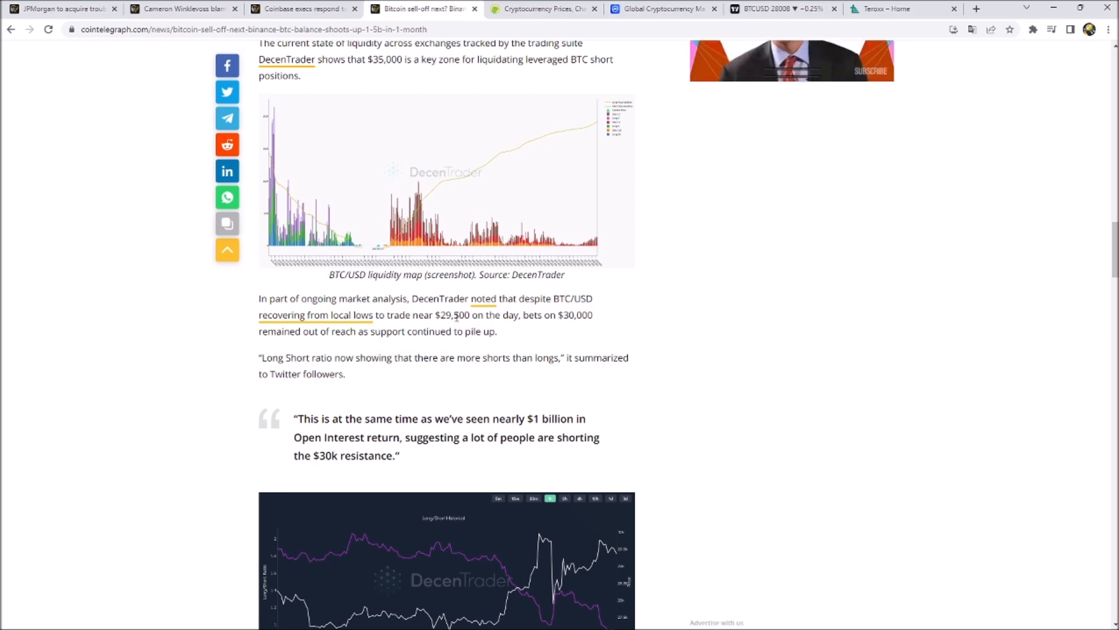
{"action": "mouse_move", "coordinate": [515, 359]}
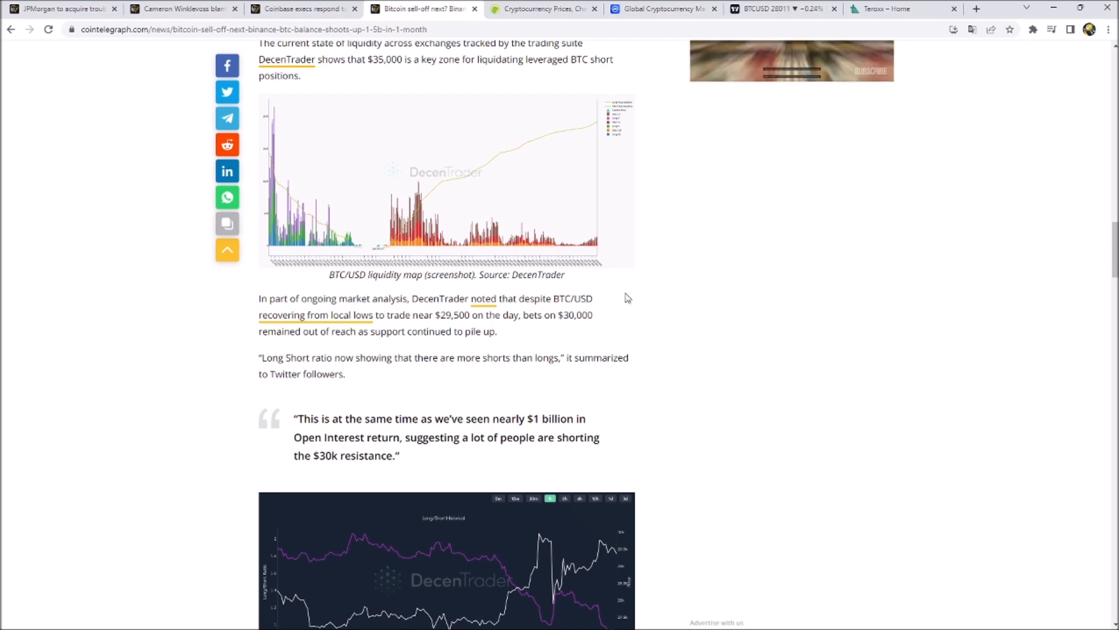
- View the CoinGecko prices table, then bring up CoinMarketCap's 7-day global market cap chart
{"action": "left_click", "coordinate": [542, 8]}
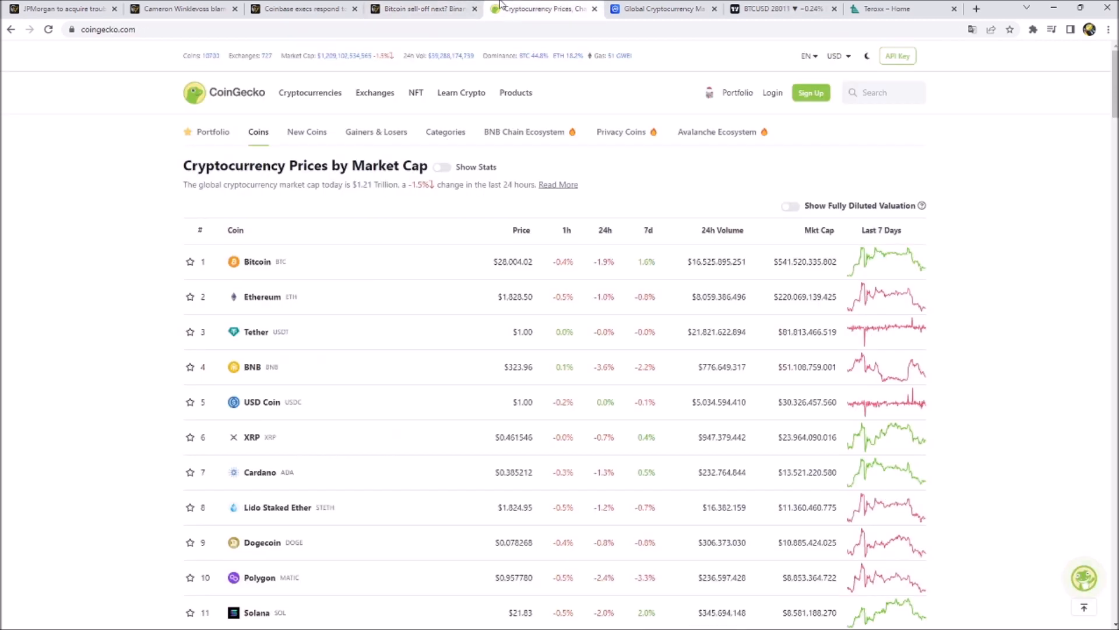
{"action": "mouse_move", "coordinate": [672, 316]}
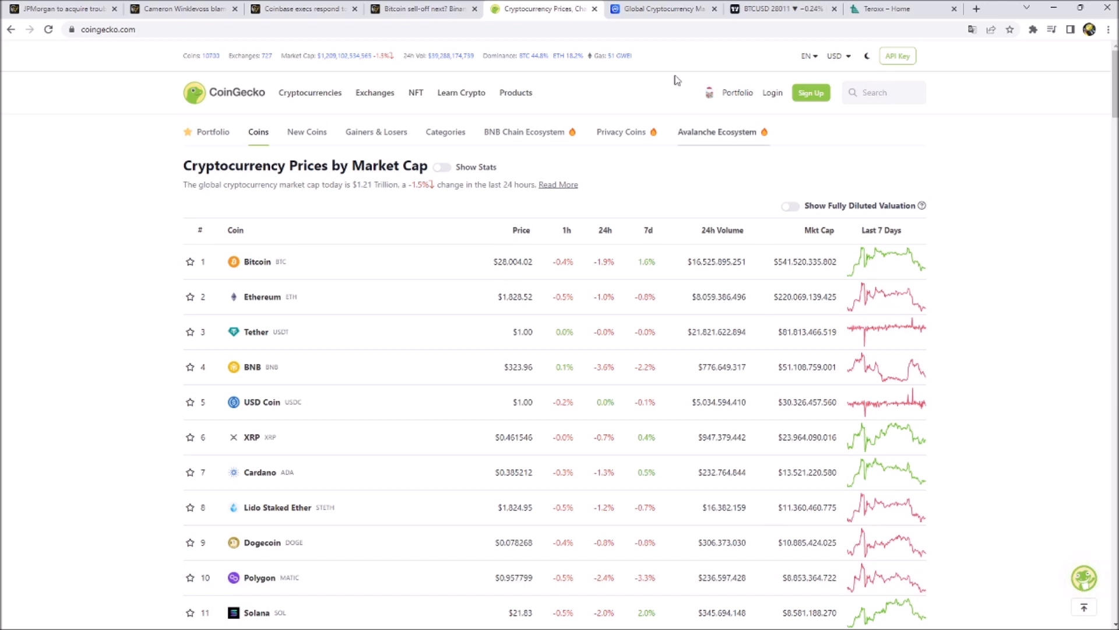
{"action": "left_click", "coordinate": [657, 8]}
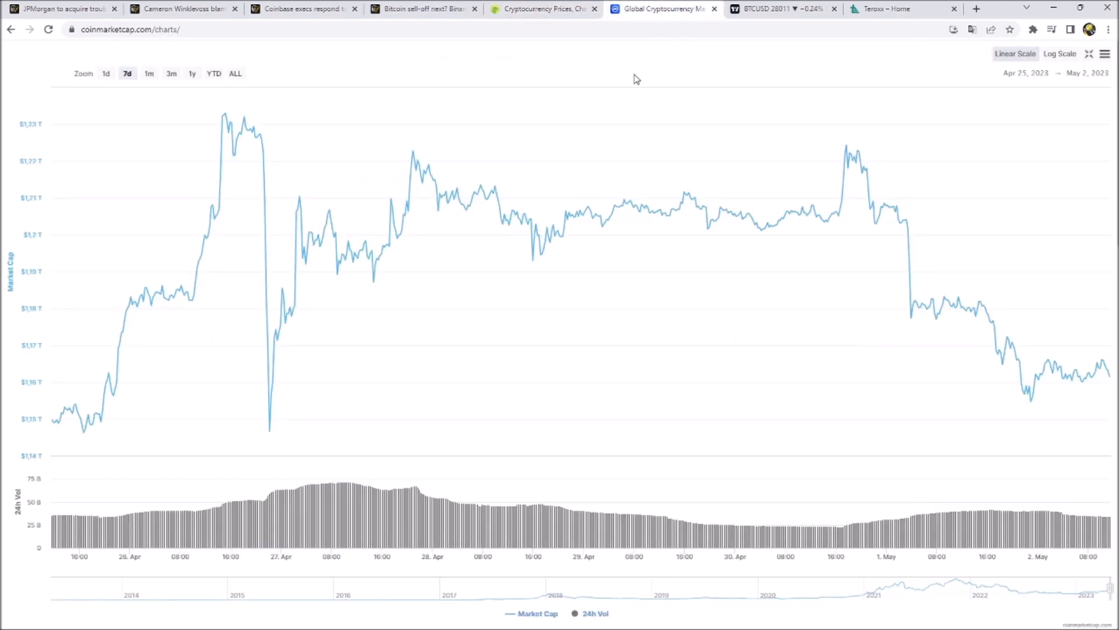
{"action": "mouse_move", "coordinate": [647, 80]}
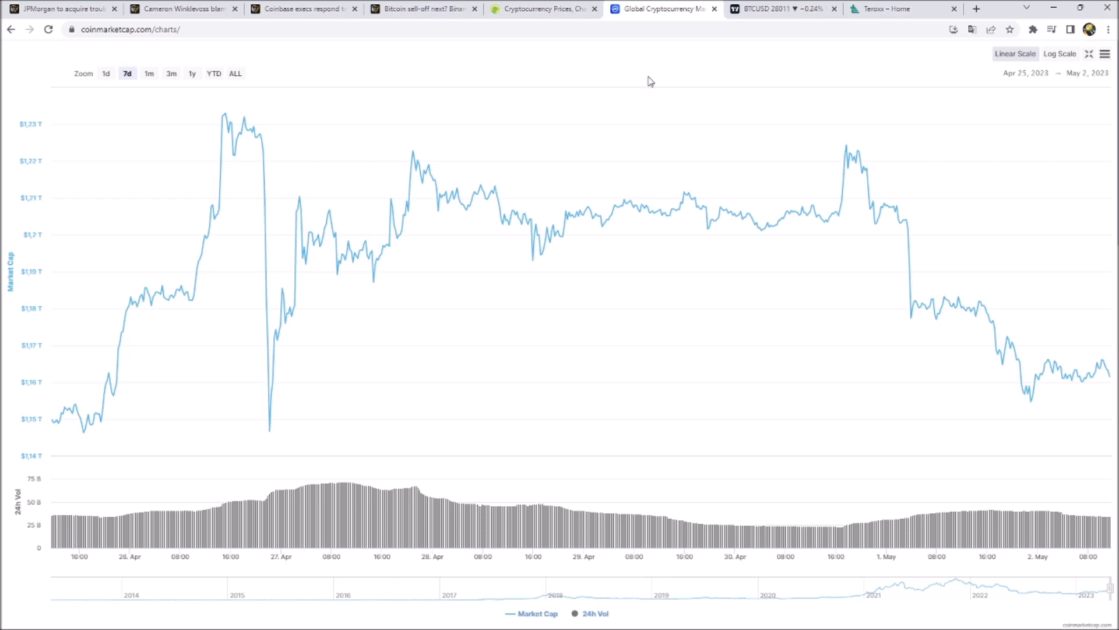
- On the BTCUSD chart place a horizontal line near 27,700 and circle the late-April lows
{"action": "left_click", "coordinate": [778, 8]}
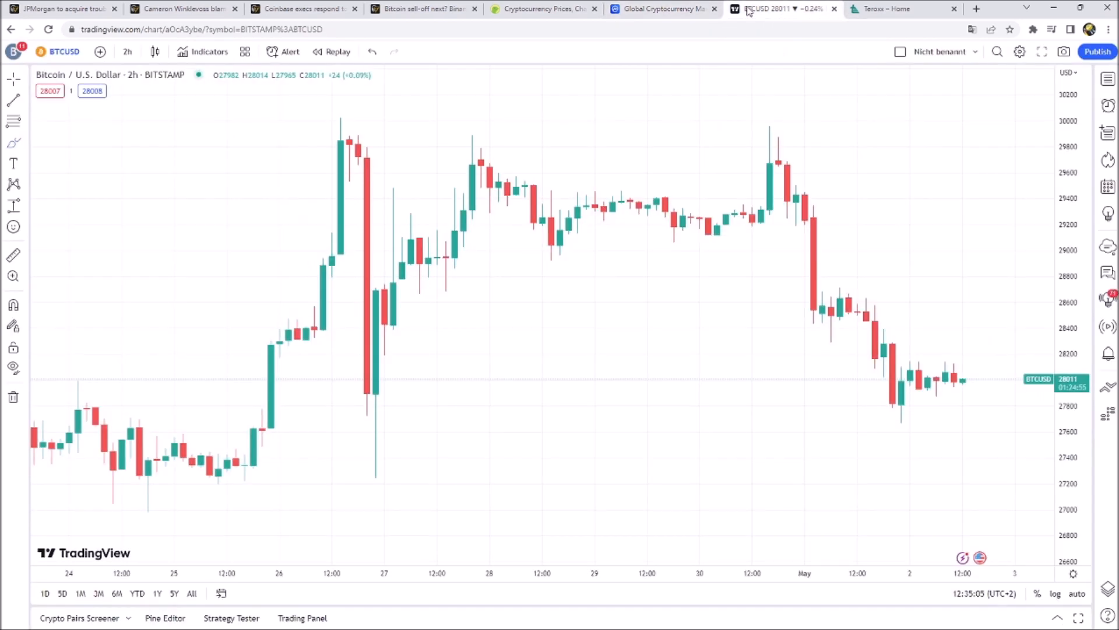
{"action": "mouse_move", "coordinate": [82, 434]}
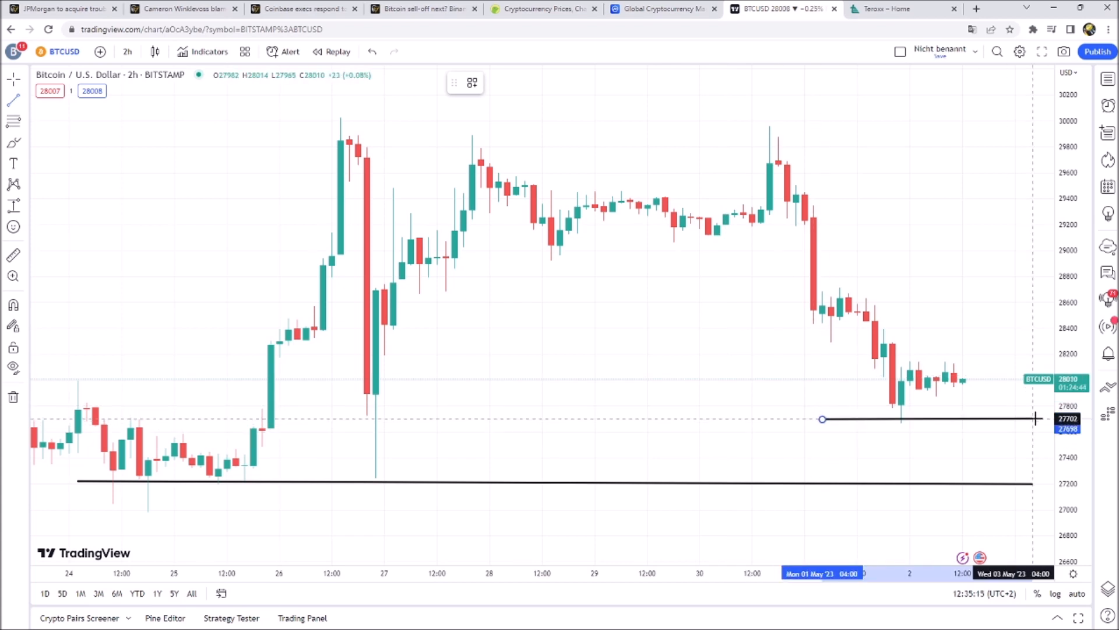
{"action": "left_click", "coordinate": [928, 418]}
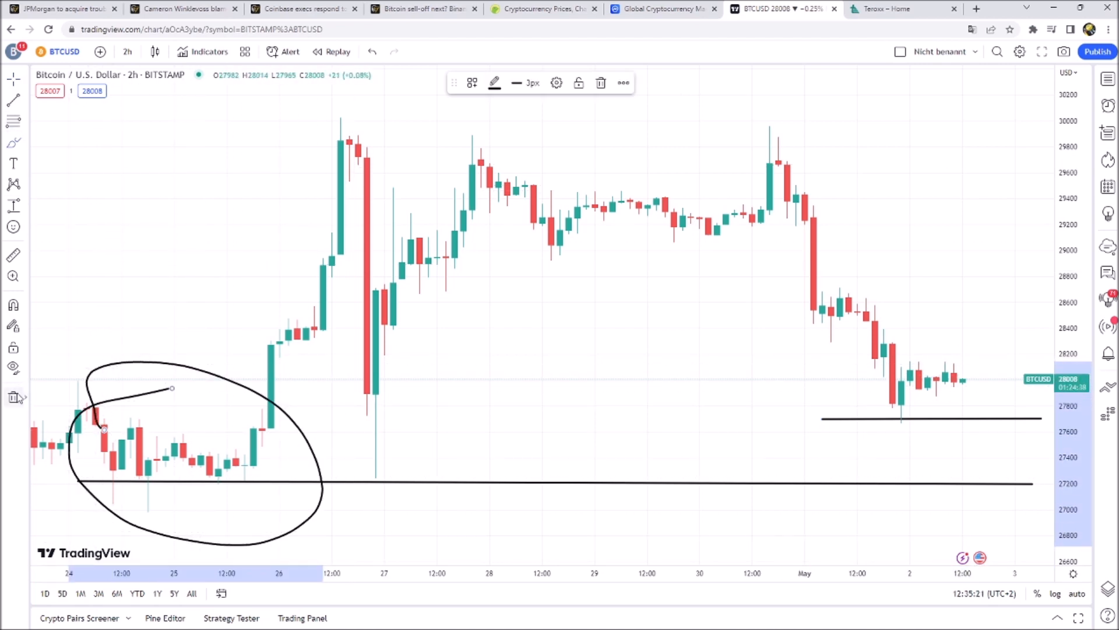
{"action": "left_click", "coordinate": [12, 397]}
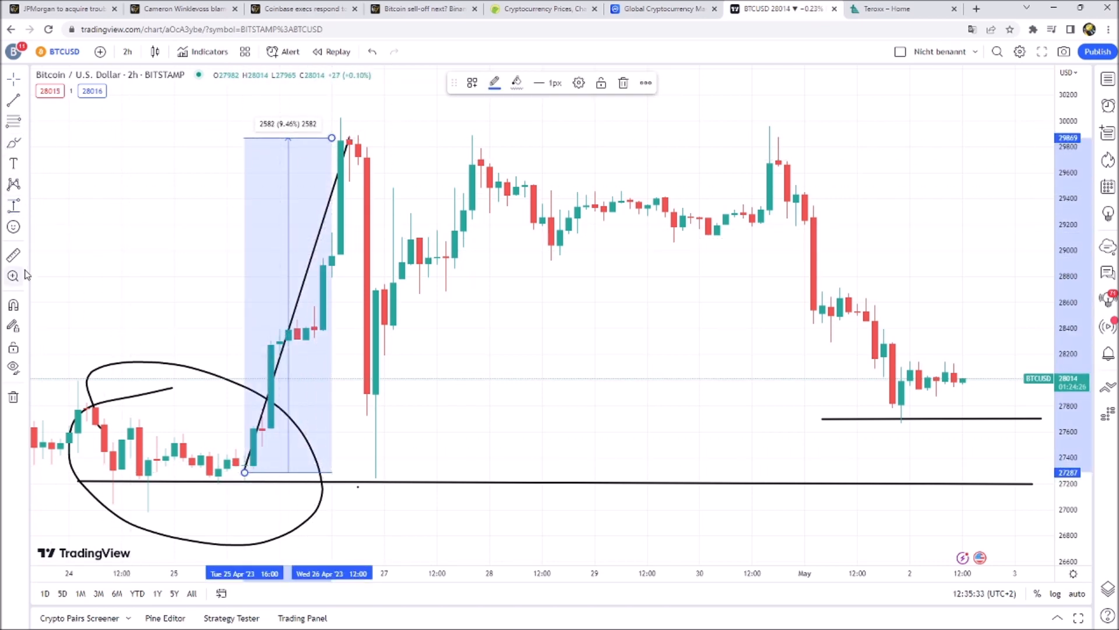
{"action": "mouse_move", "coordinate": [13, 276]}
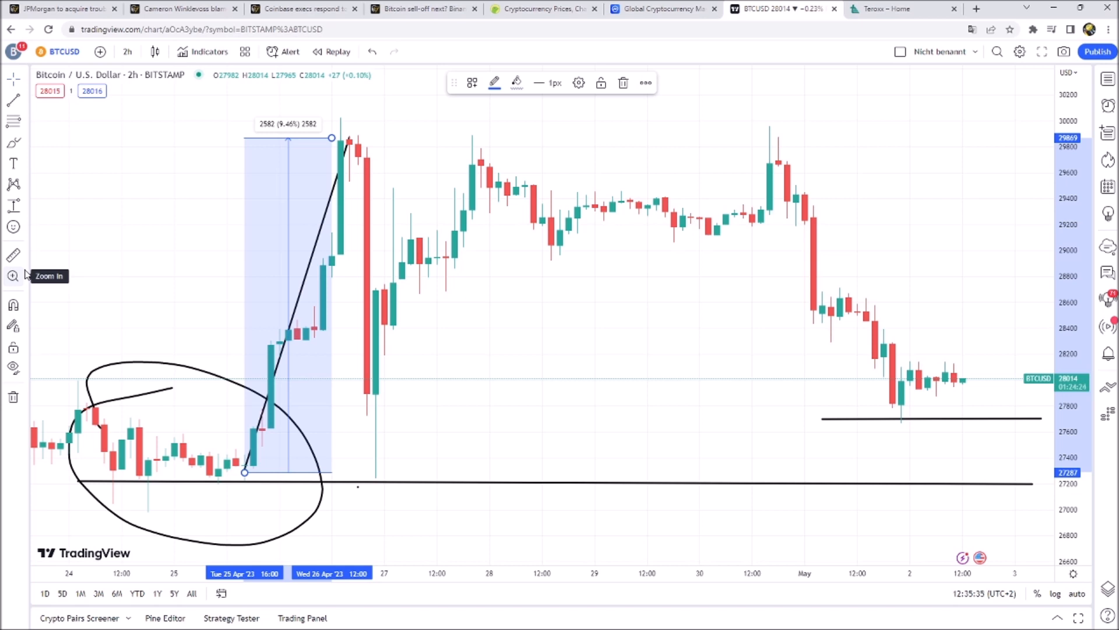
{"action": "mouse_move", "coordinate": [13, 254]}
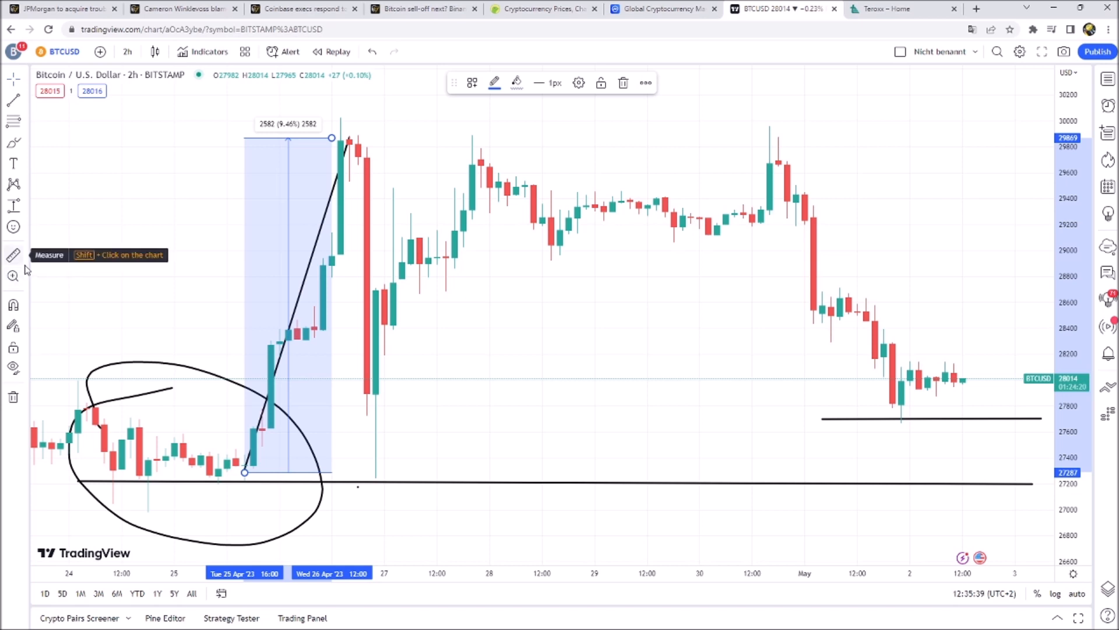
{"action": "mouse_move", "coordinate": [286, 446]}
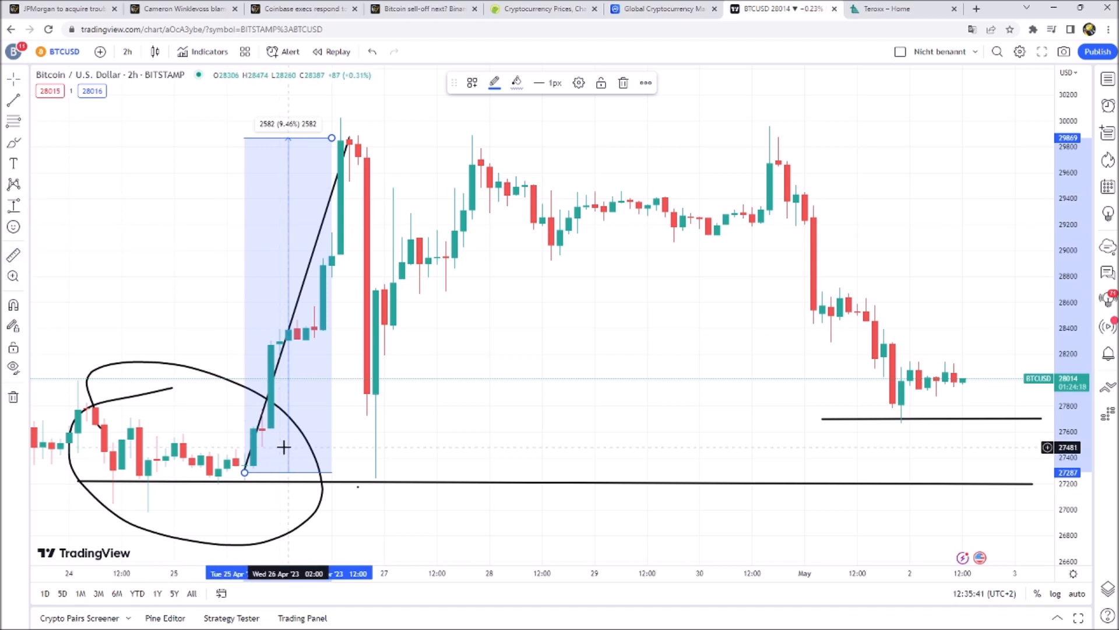
{"action": "mouse_move", "coordinate": [313, 432]}
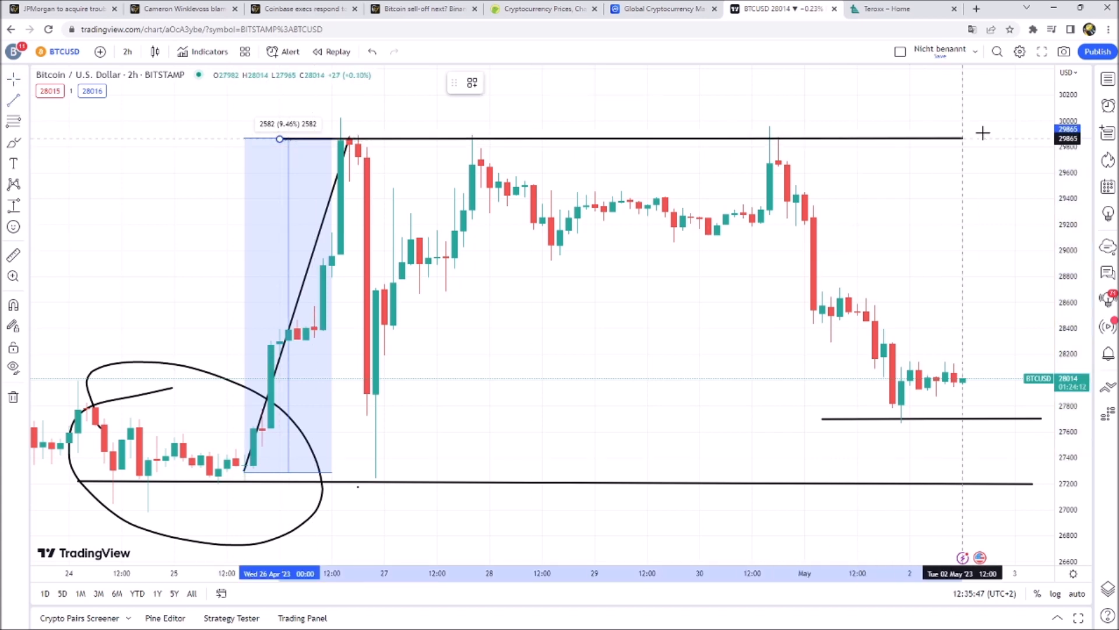
- Draw a falling line from the late-April peak down toward 27,290 on the BTCUSD chart
{"action": "left_click", "coordinate": [982, 139]}
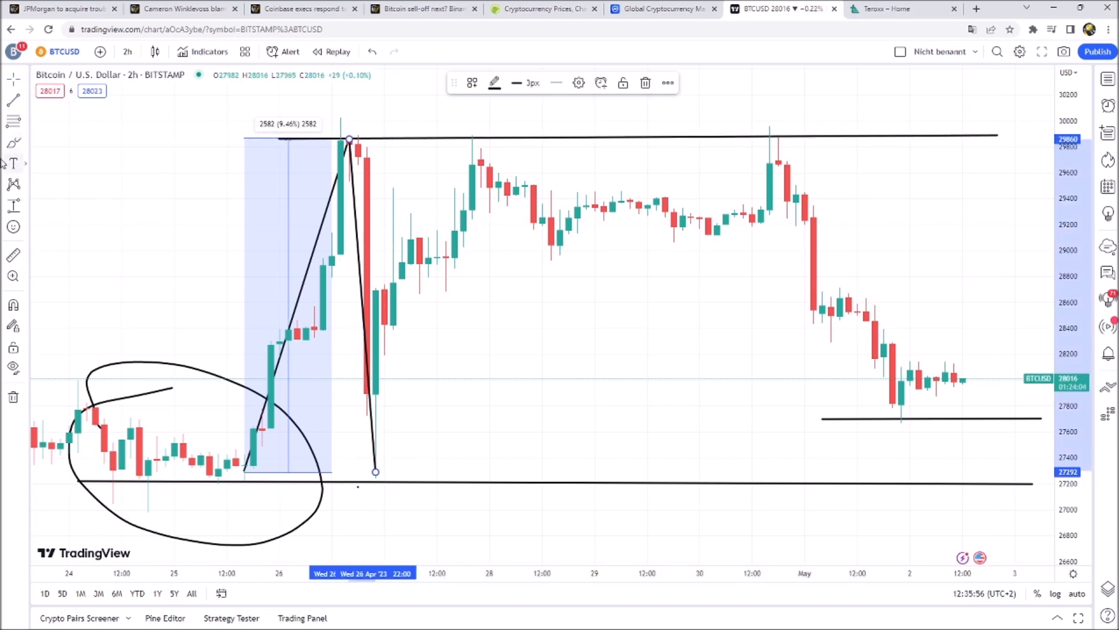
{"action": "mouse_move", "coordinate": [13, 225]}
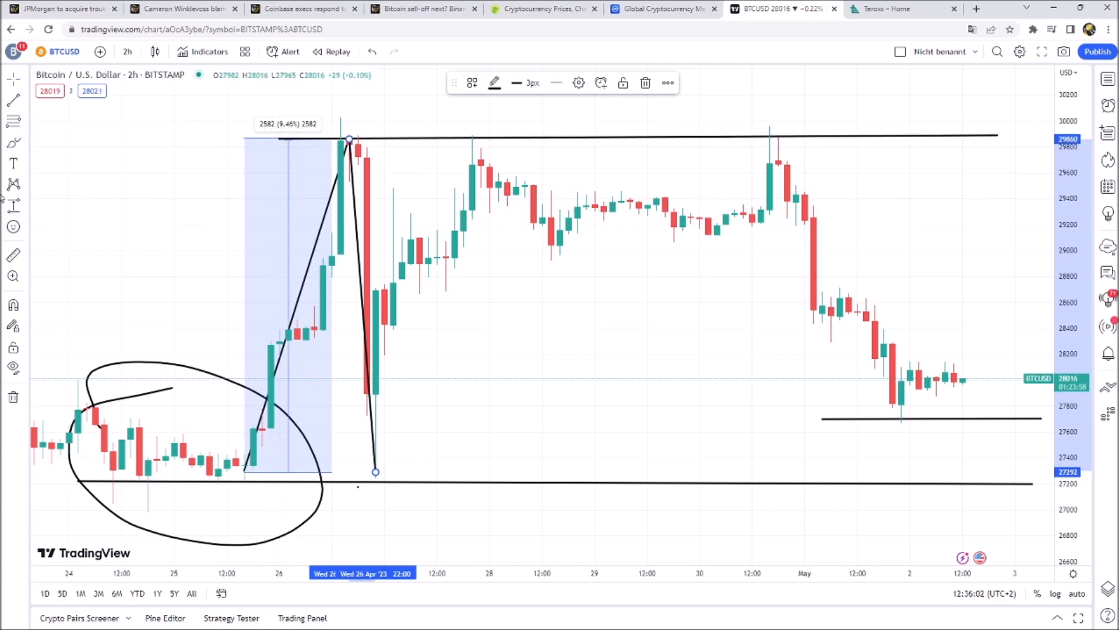
{"action": "mouse_move", "coordinate": [345, 211]}
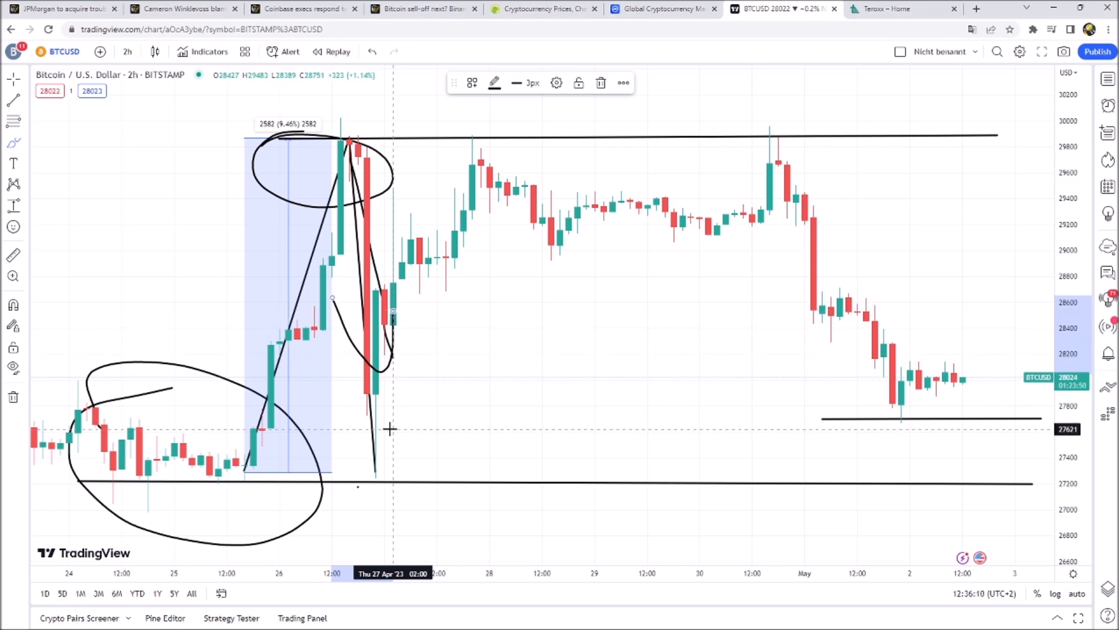
{"action": "mouse_move", "coordinate": [366, 453]}
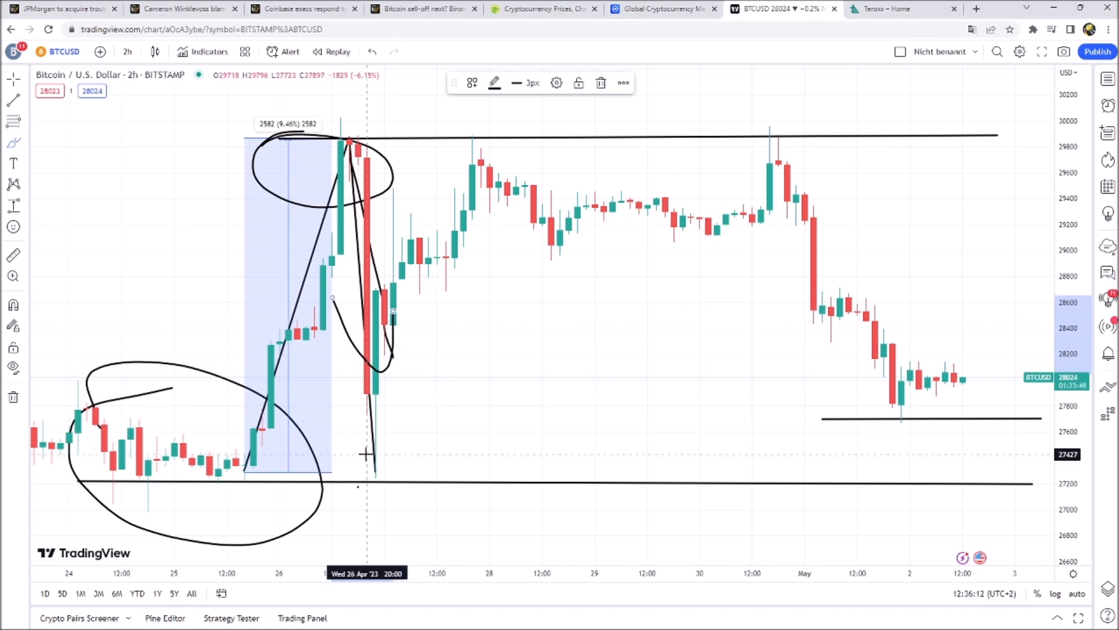
{"action": "mouse_move", "coordinate": [373, 383]}
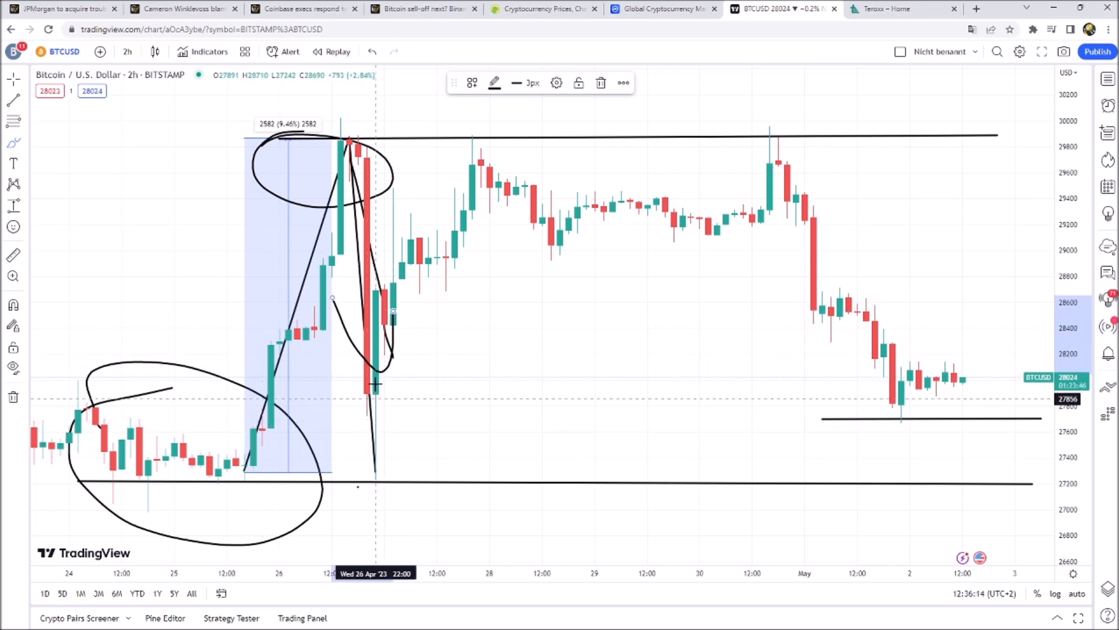
{"action": "mouse_move", "coordinate": [560, 241]}
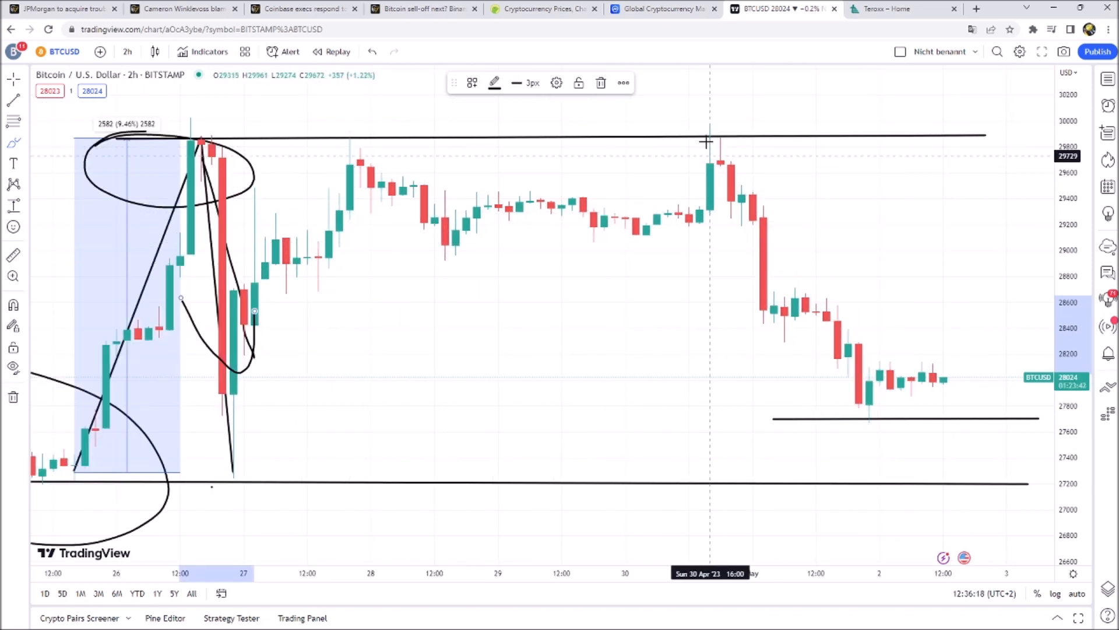
{"action": "mouse_move", "coordinate": [898, 421]}
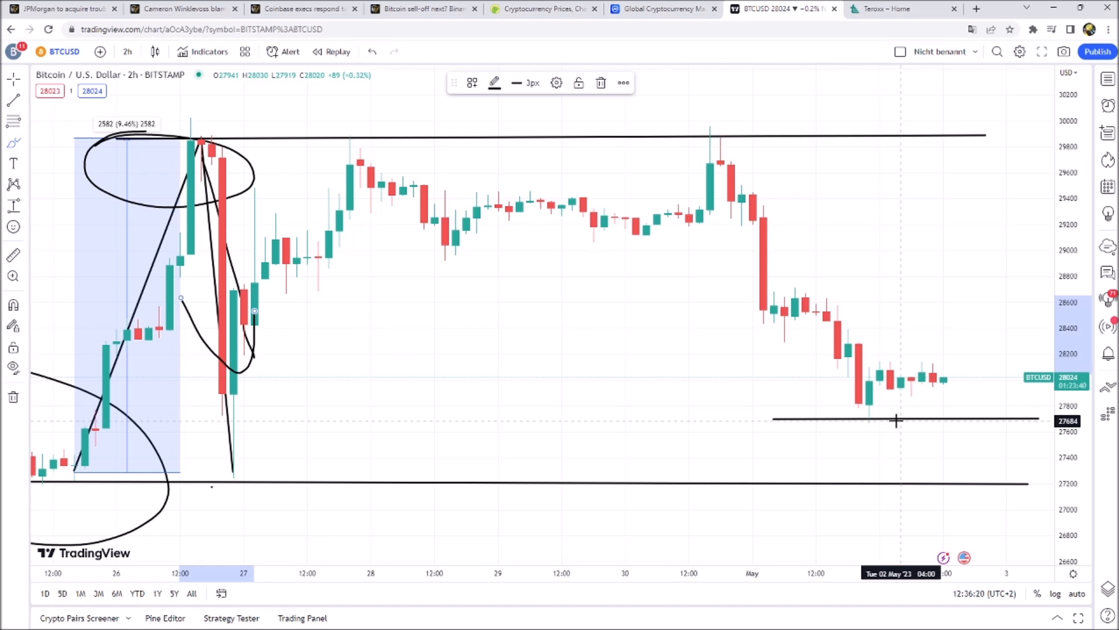
{"action": "mouse_move", "coordinate": [949, 404]}
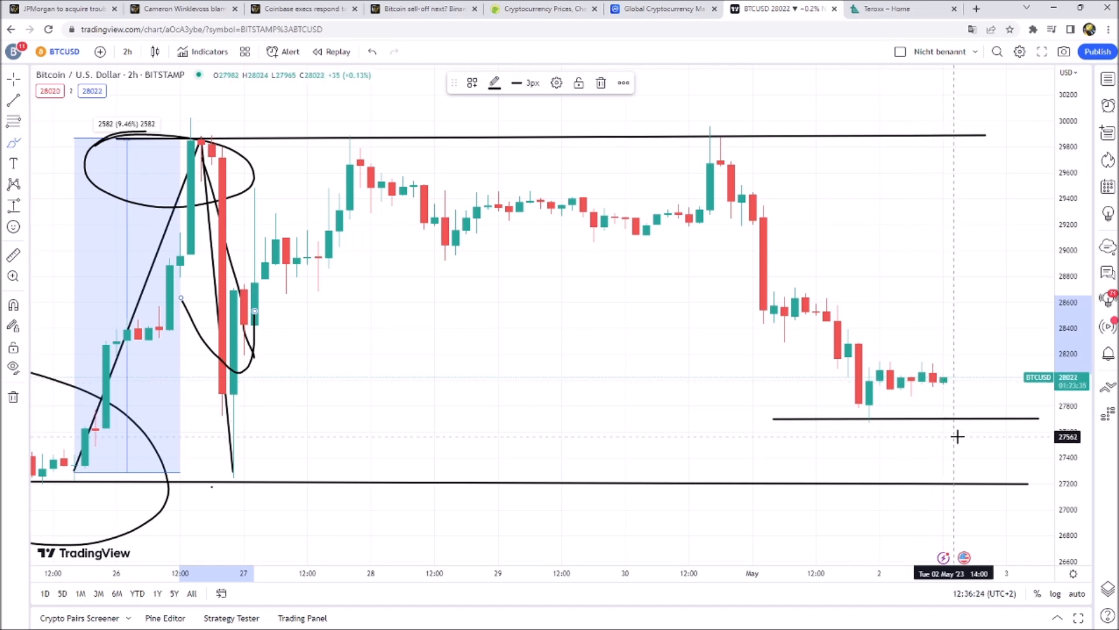
{"action": "mouse_move", "coordinate": [959, 440]}
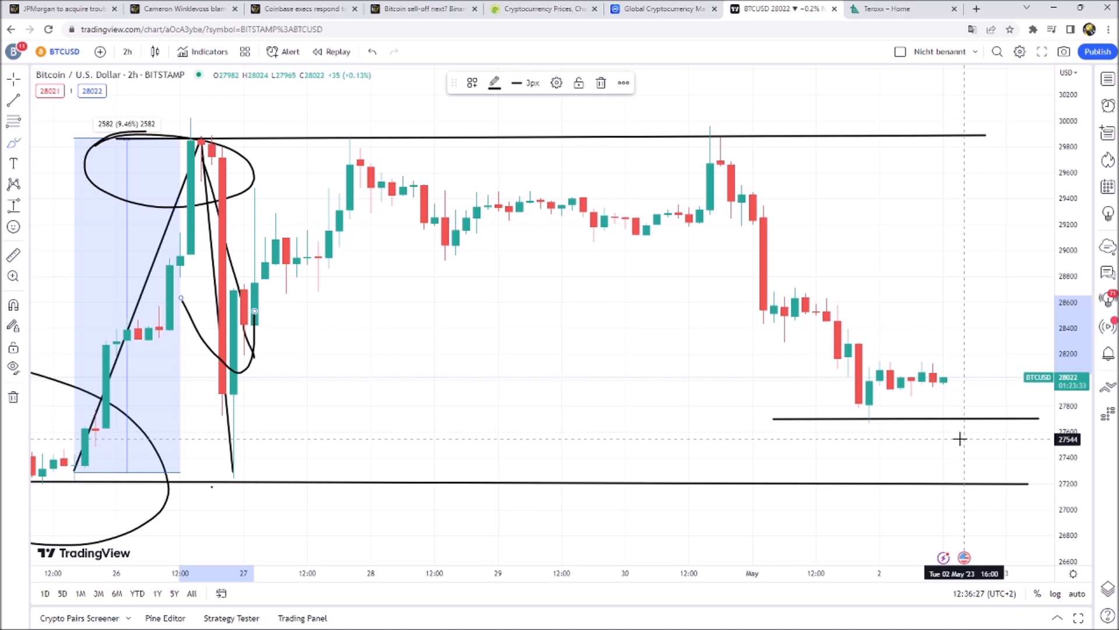
{"action": "mouse_move", "coordinate": [1042, 414]}
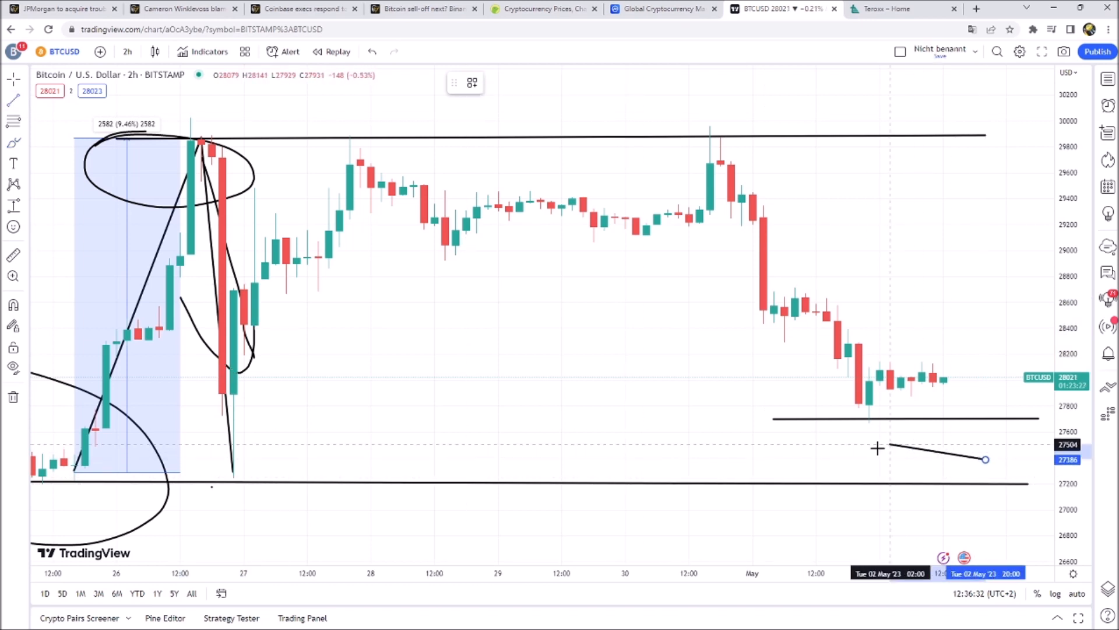
{"action": "mouse_move", "coordinate": [816, 258]}
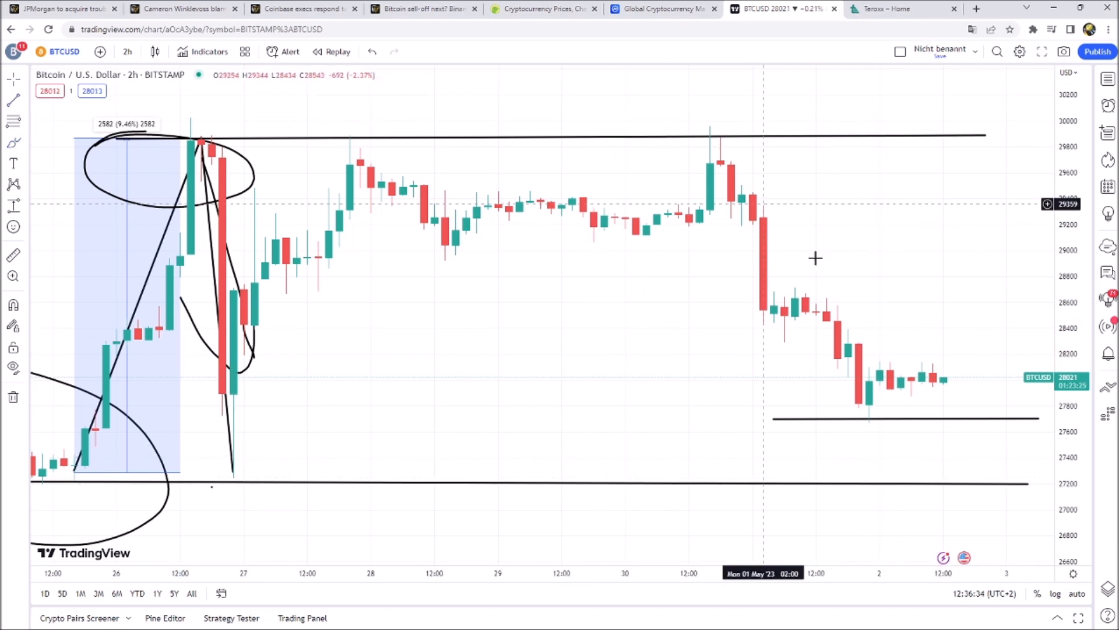
{"action": "mouse_move", "coordinate": [95, 189]}
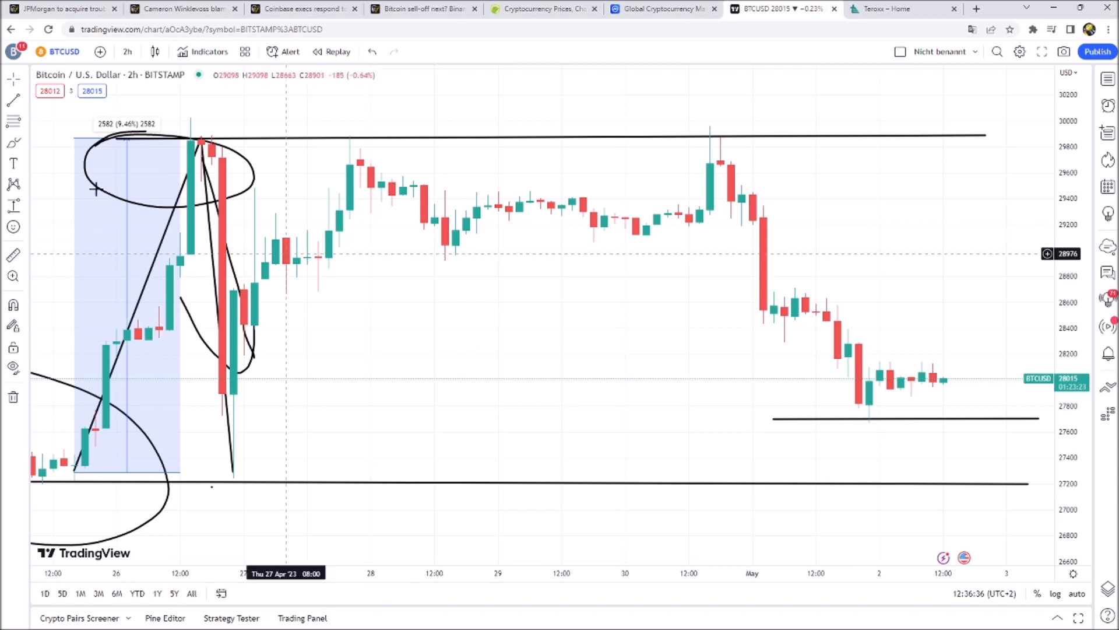
{"action": "mouse_move", "coordinate": [959, 376]}
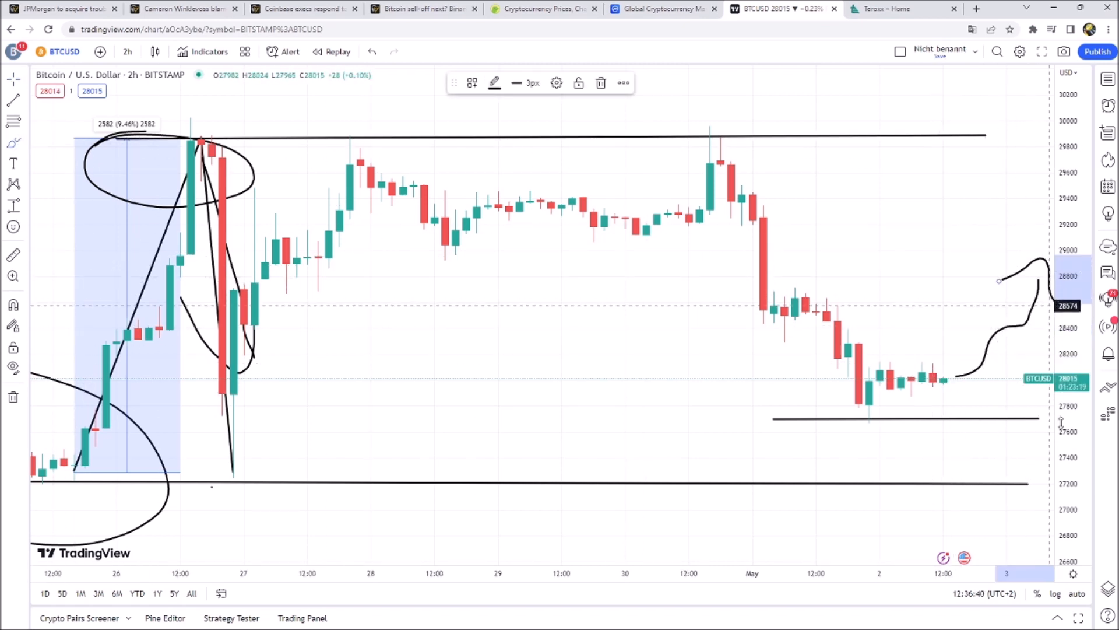
{"action": "mouse_move", "coordinate": [935, 410]}
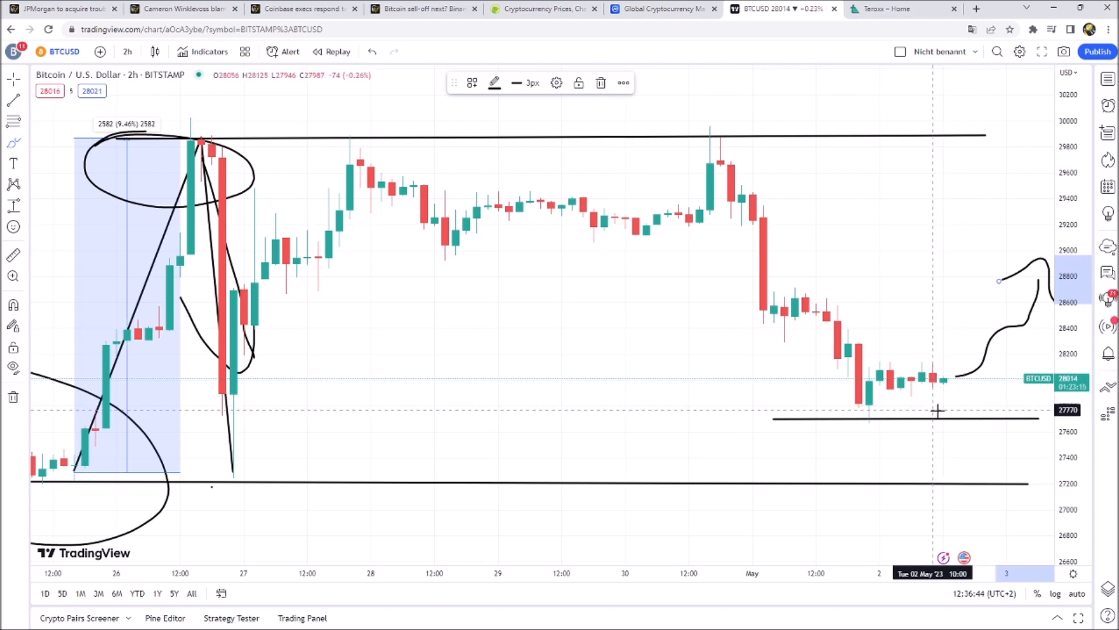
{"action": "mouse_move", "coordinate": [942, 414]}
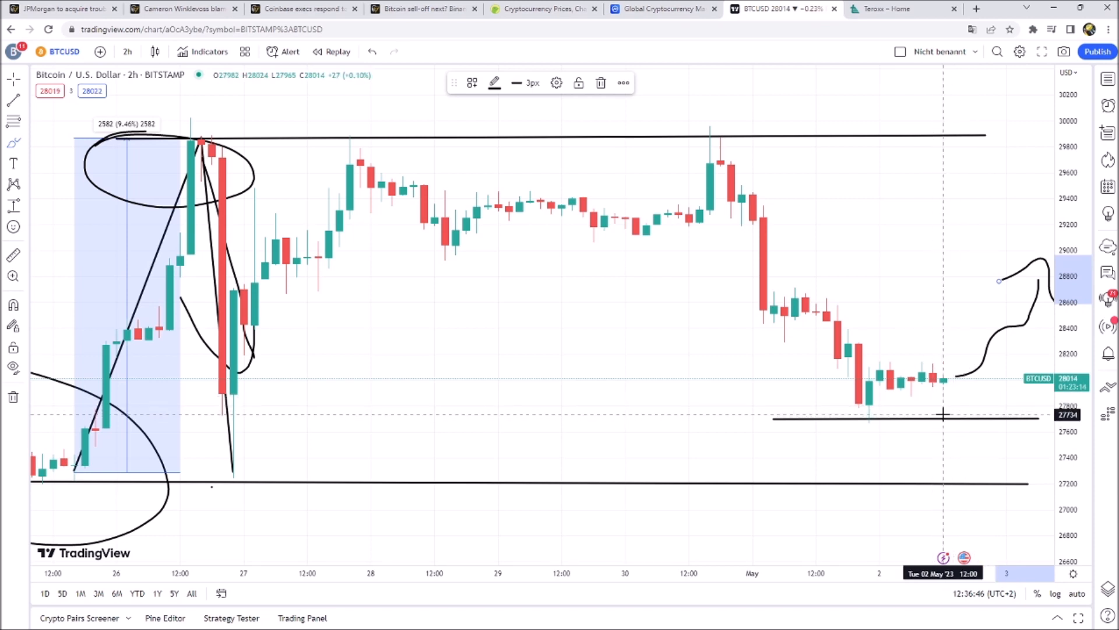
{"action": "mouse_move", "coordinate": [956, 402]}
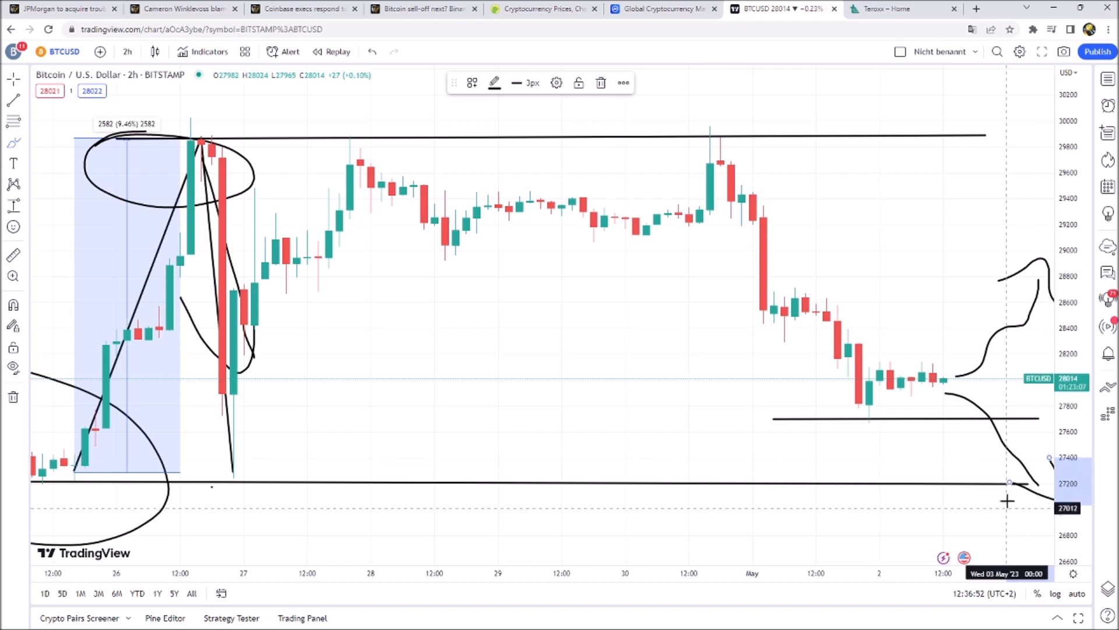
{"action": "mouse_move", "coordinate": [999, 466]}
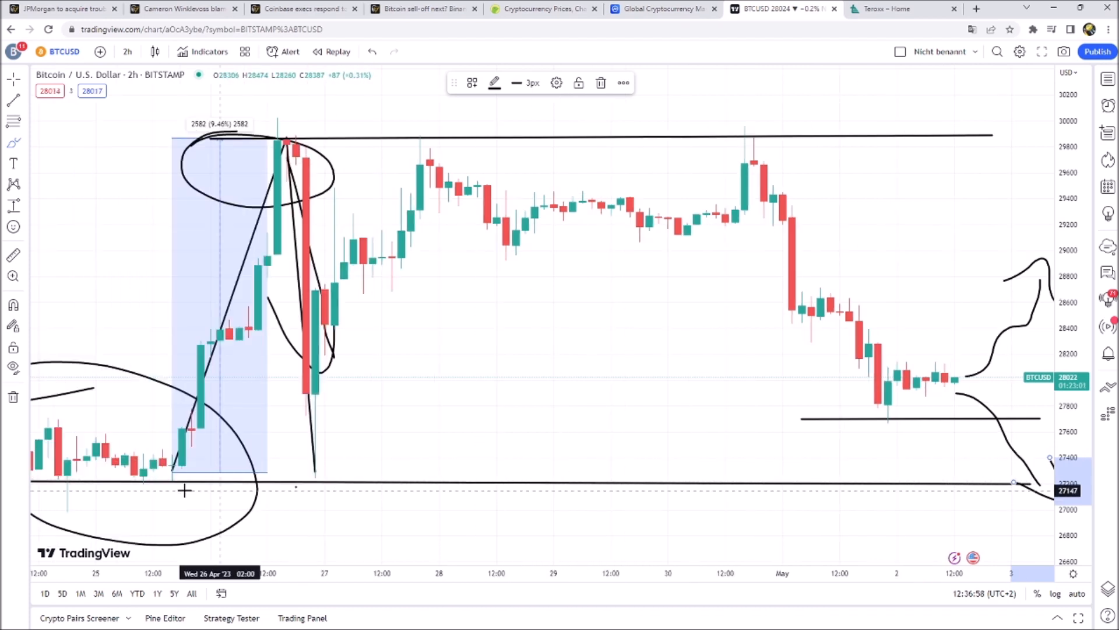
{"action": "mouse_move", "coordinate": [282, 190]}
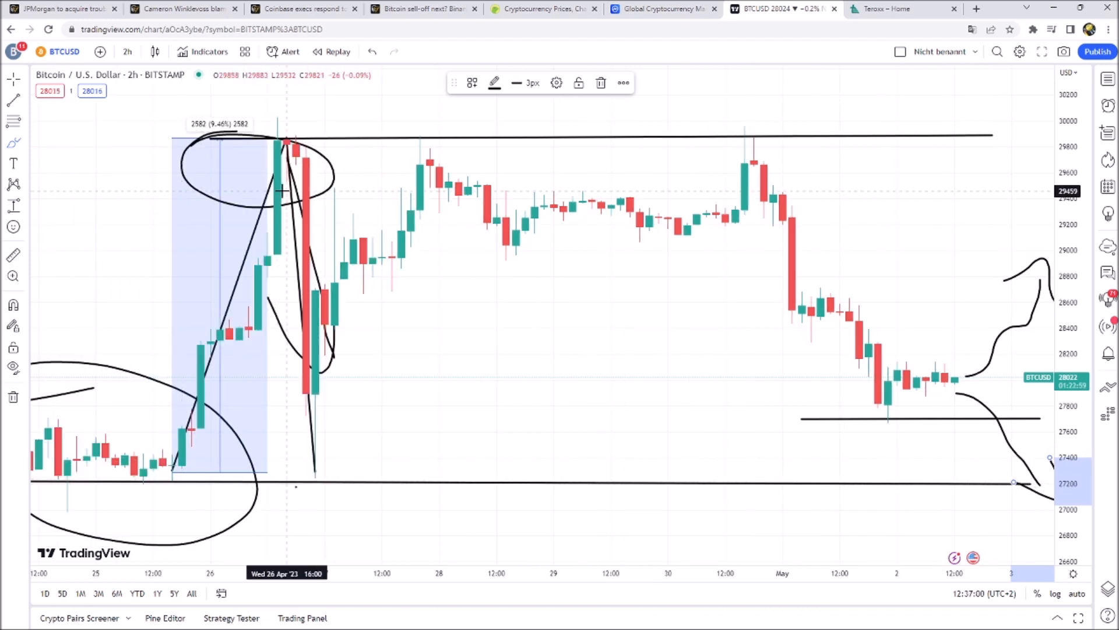
{"action": "mouse_move", "coordinate": [570, 343]}
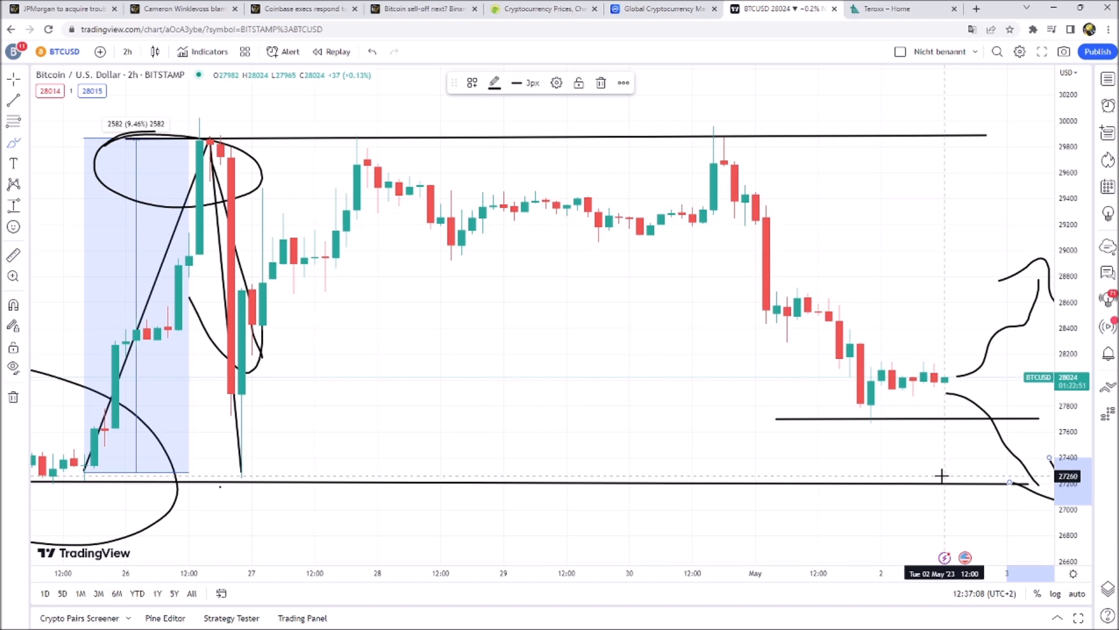
{"action": "mouse_move", "coordinate": [946, 458]}
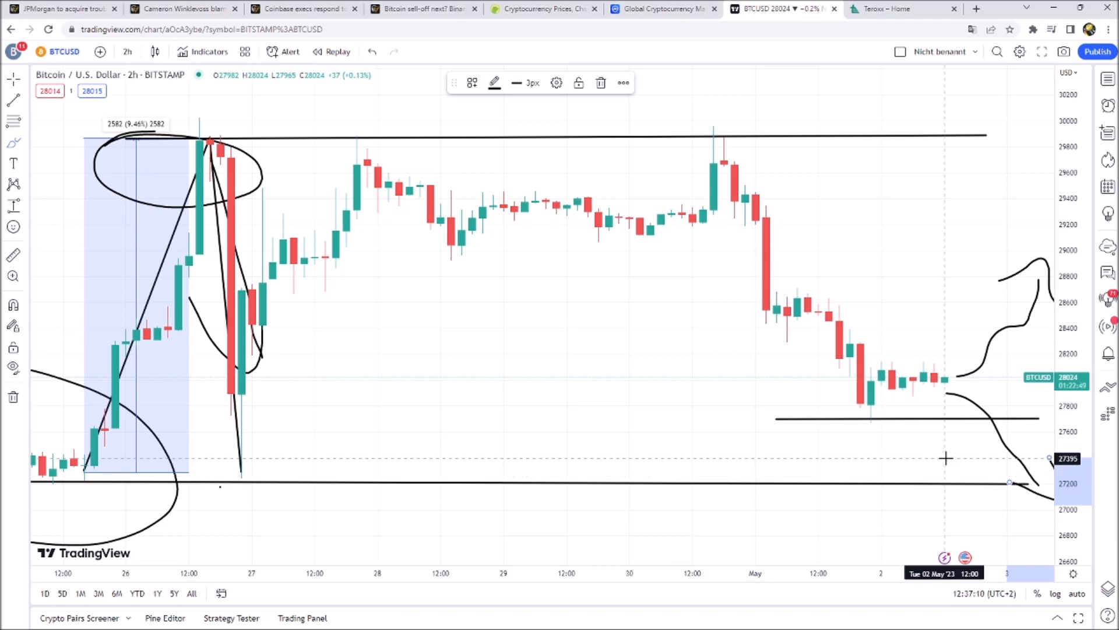
{"action": "mouse_move", "coordinate": [1004, 358]}
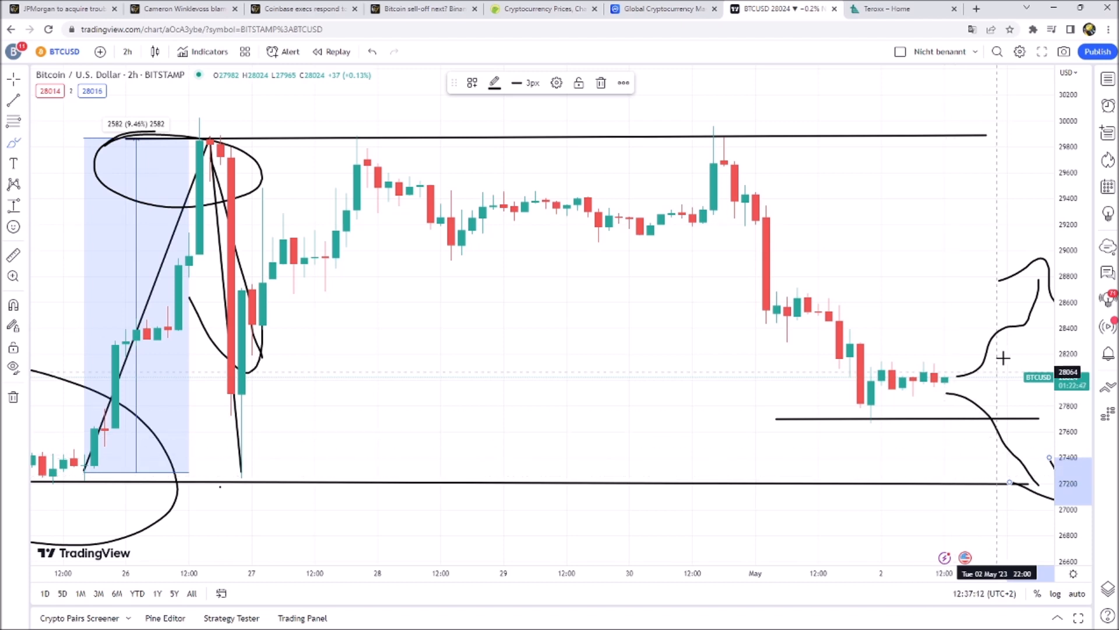
{"action": "mouse_move", "coordinate": [1003, 174]}
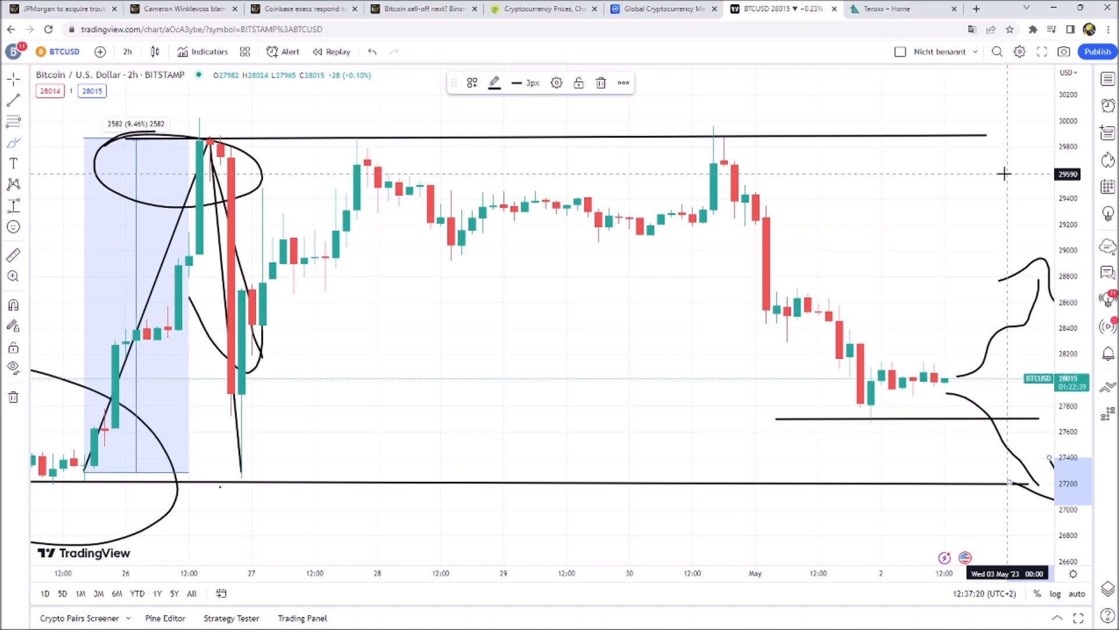
{"action": "mouse_move", "coordinate": [934, 387]}
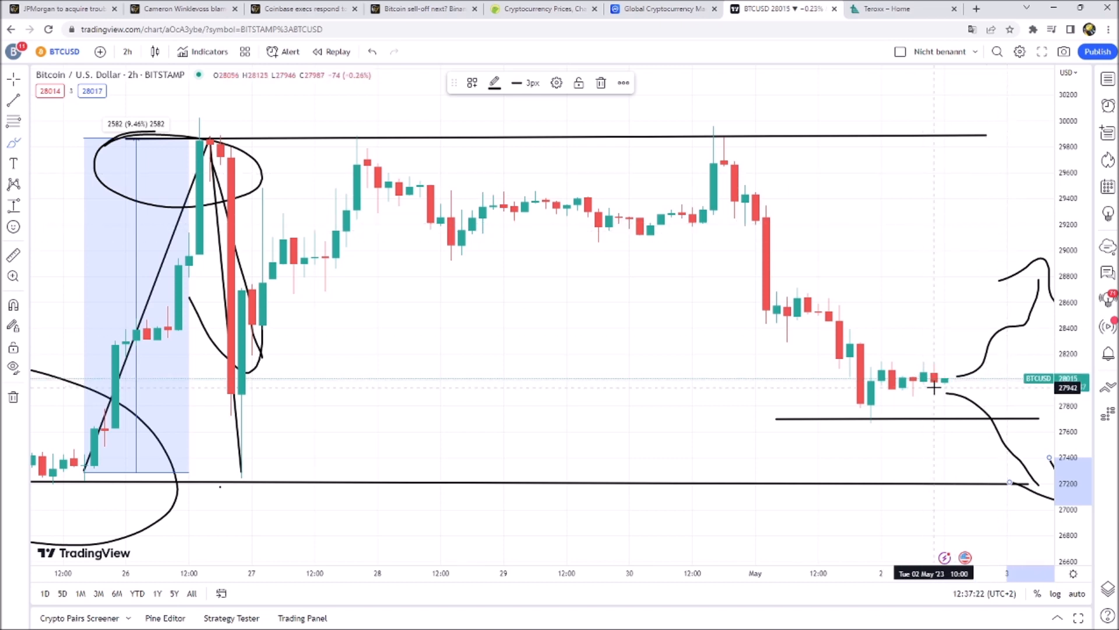
{"action": "mouse_move", "coordinate": [849, 184]}
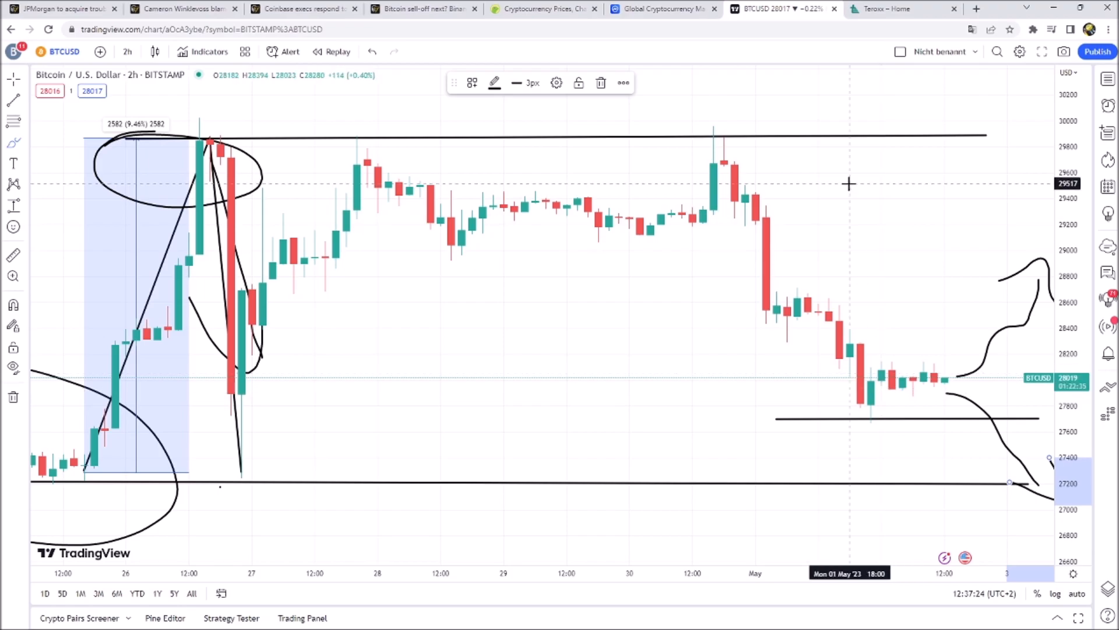
- After sketching the bullish and bearish paths, switch to the Teroxx home page tab
{"action": "left_click", "coordinate": [903, 8]}
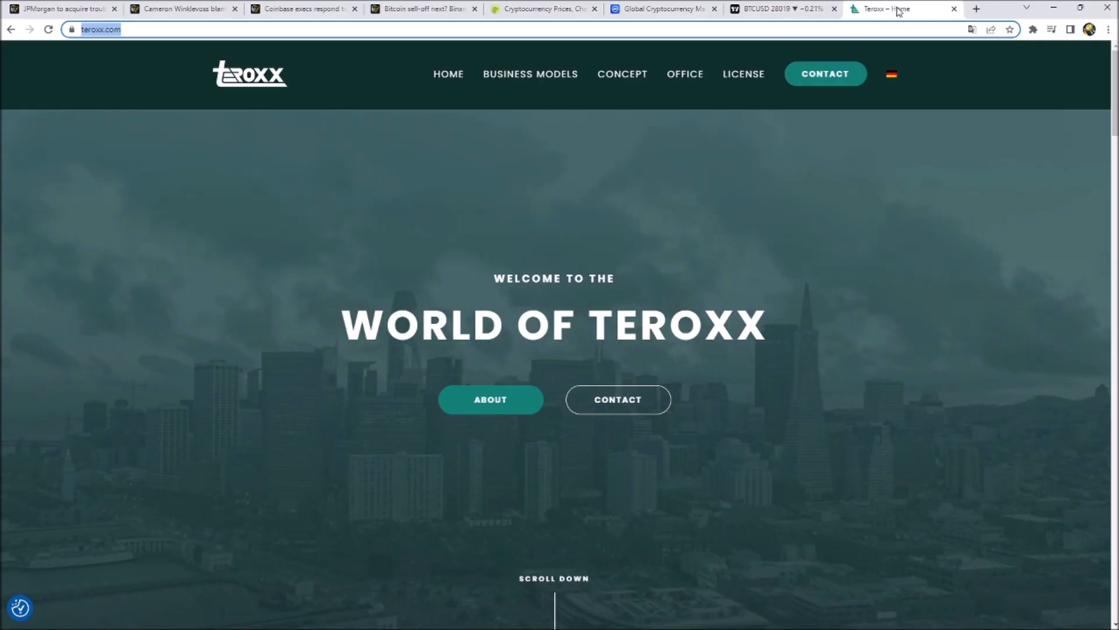